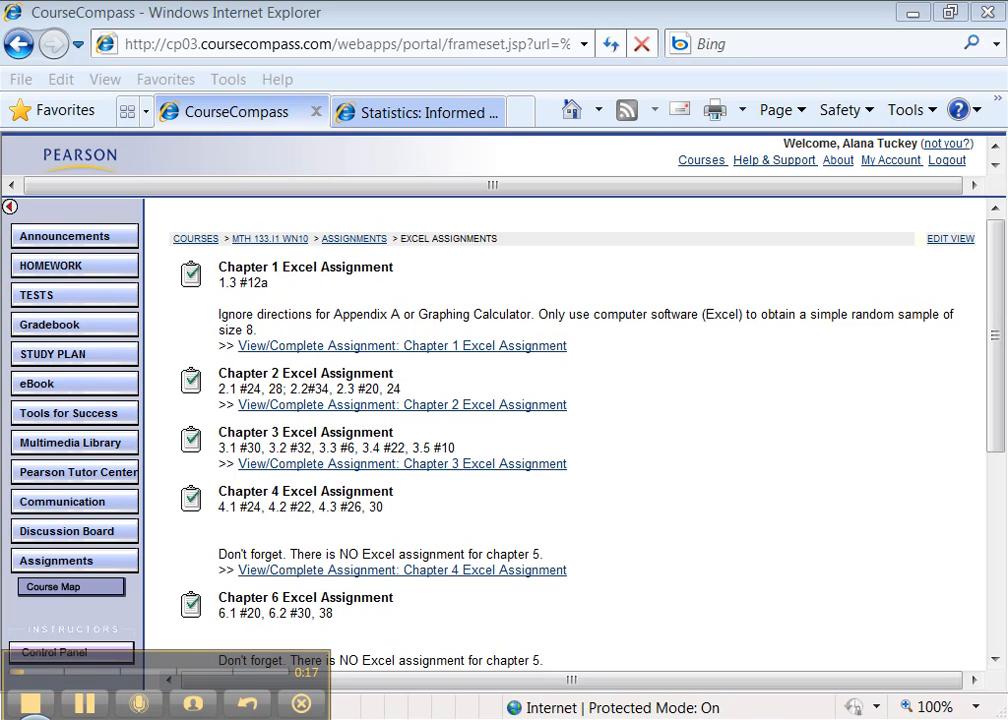
mouse_move(156, 678)
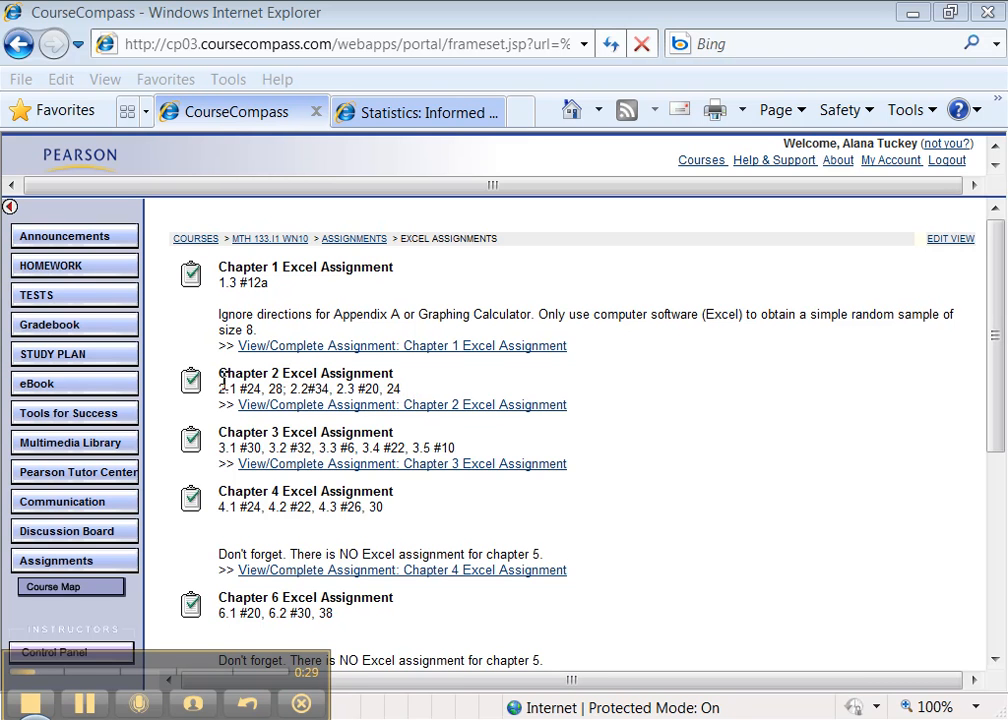
Step: Note the Chapter 2 exercise numbers and open 2_1_24 from the Excel Data Sets Chapter 2 folder
double_click(304, 374)
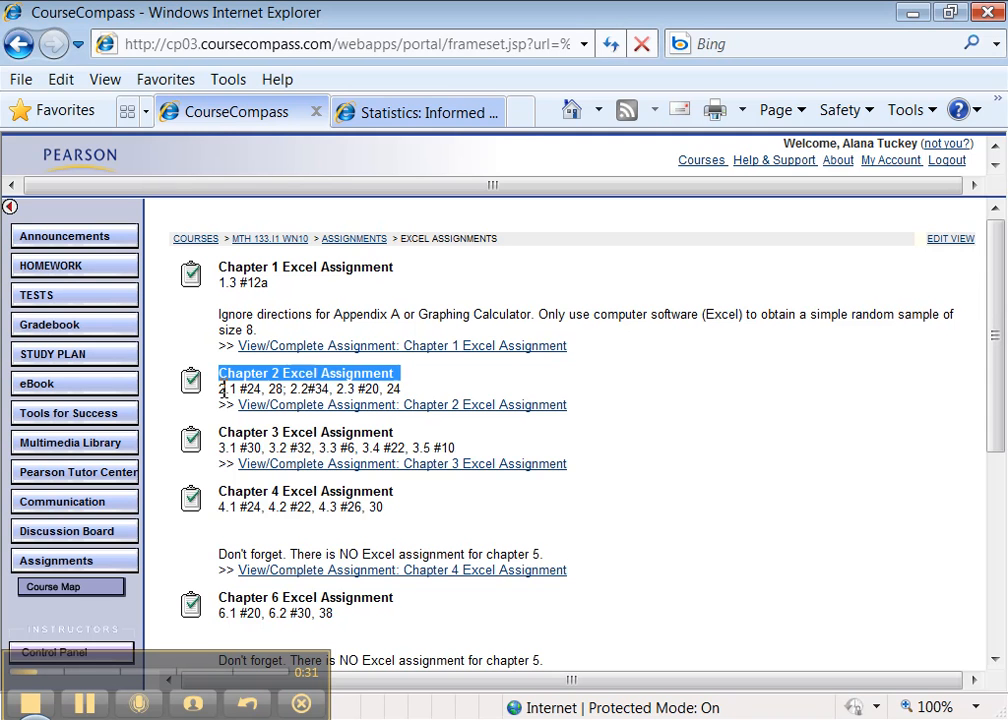
left_click_drag(220, 388, 400, 388)
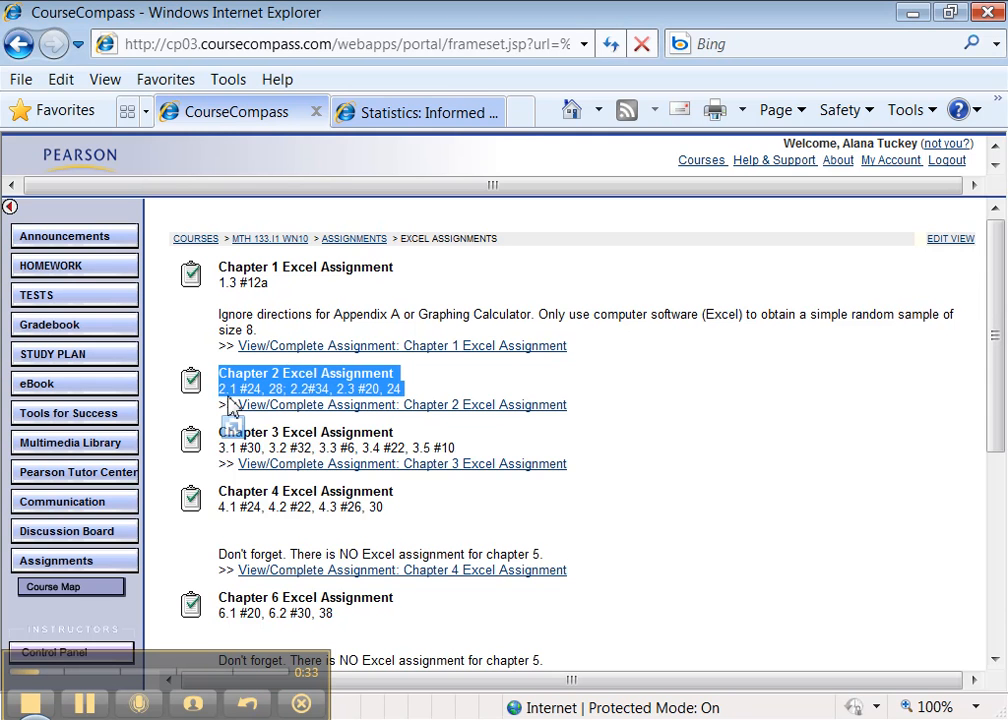
mouse_move(352, 390)
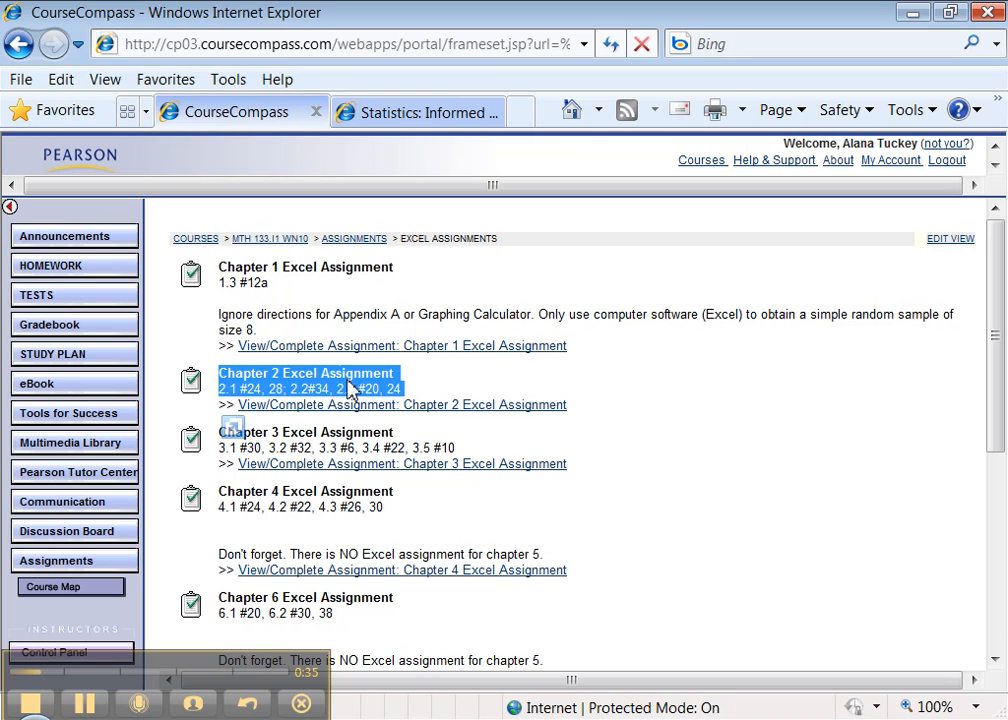
mouse_move(392, 398)
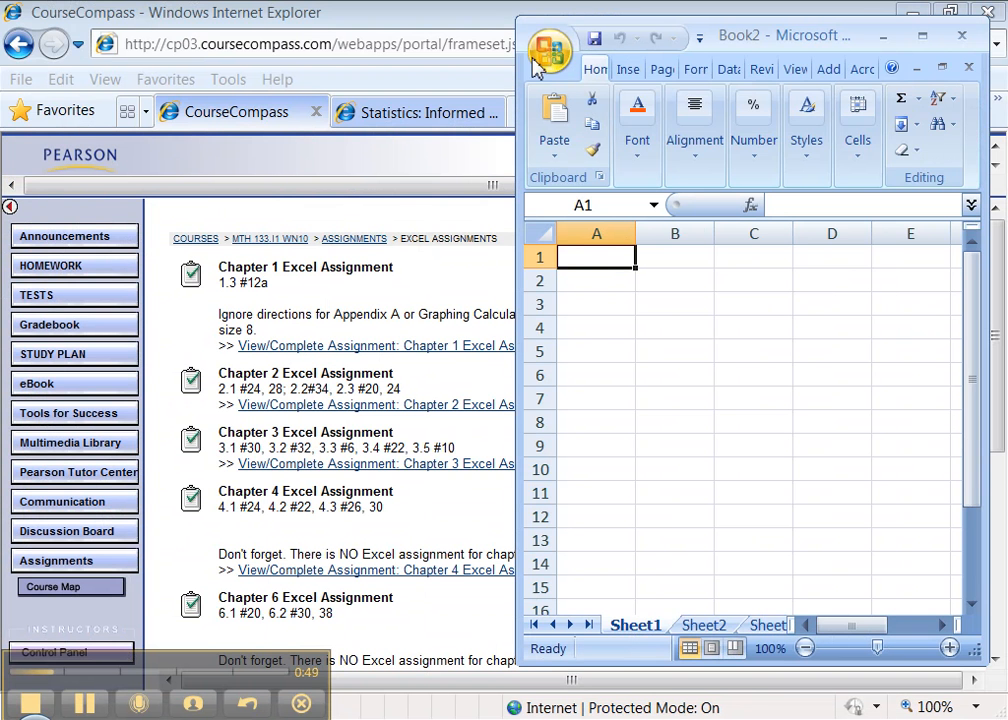
left_click(548, 52)
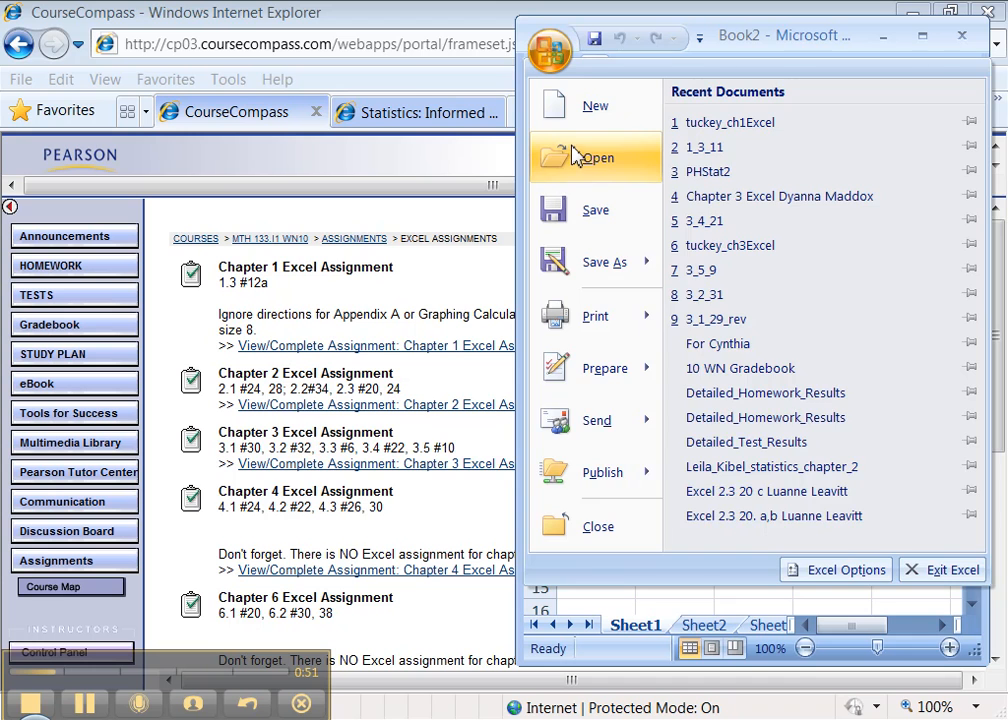
left_click(596, 156)
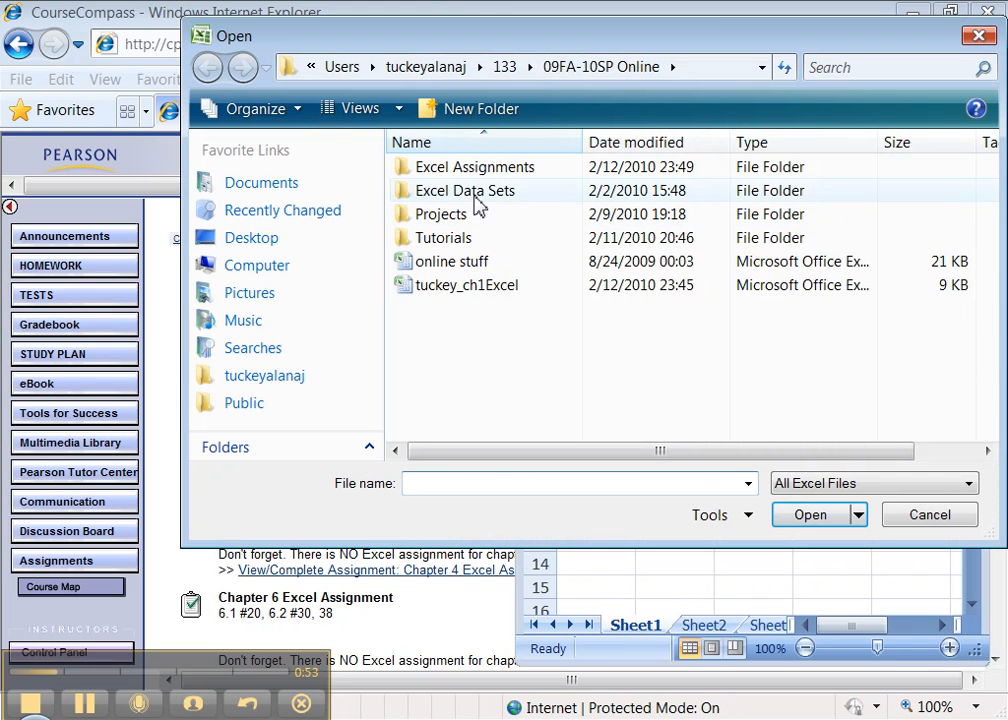
double_click(464, 190)
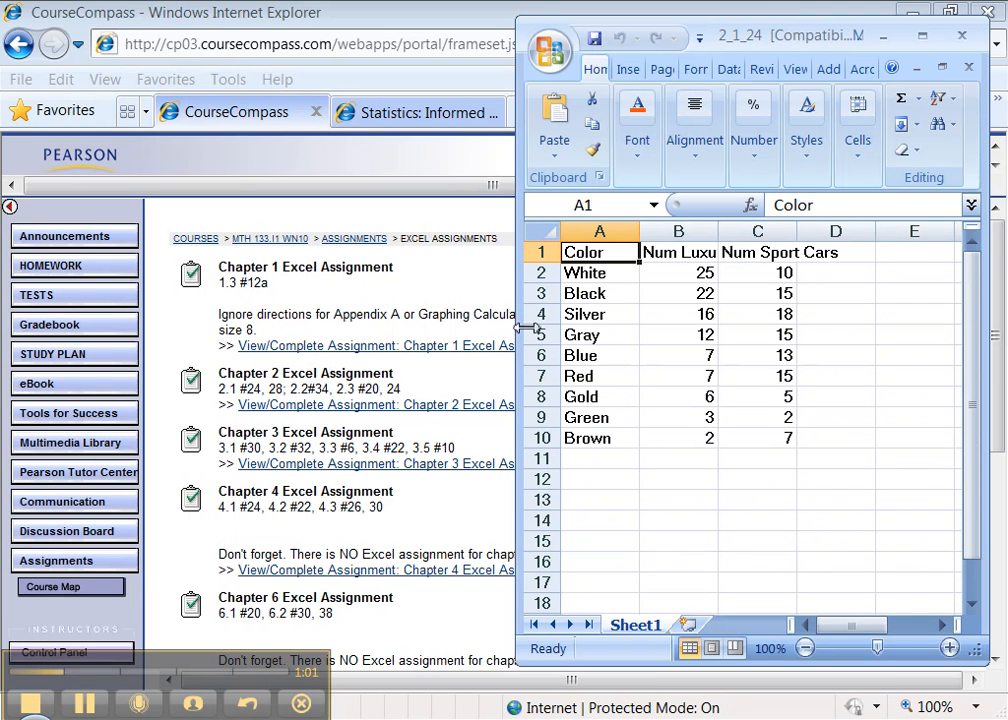
Step: Open the 2_1_28 data file and start opening 2_2_34
left_click(550, 52)
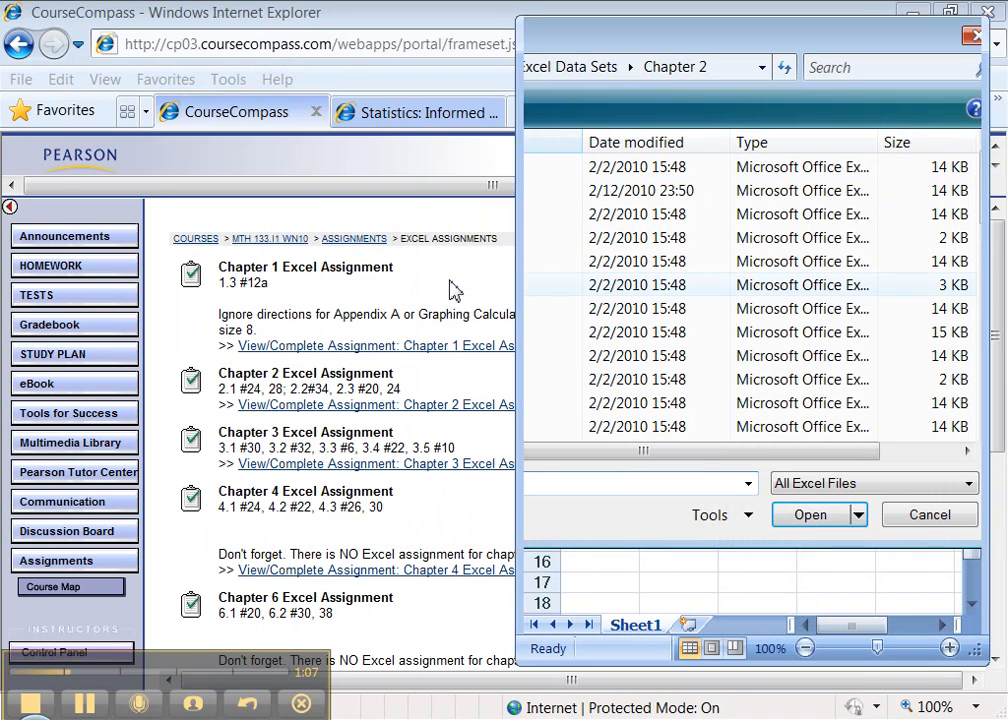
left_click(810, 514)
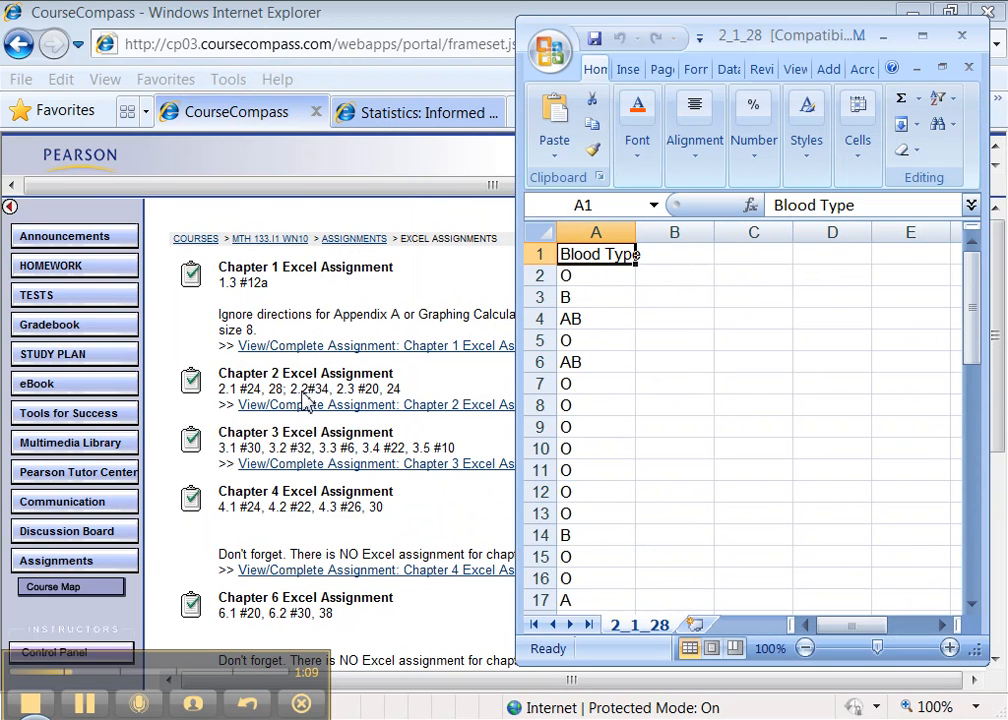
left_click(548, 52)
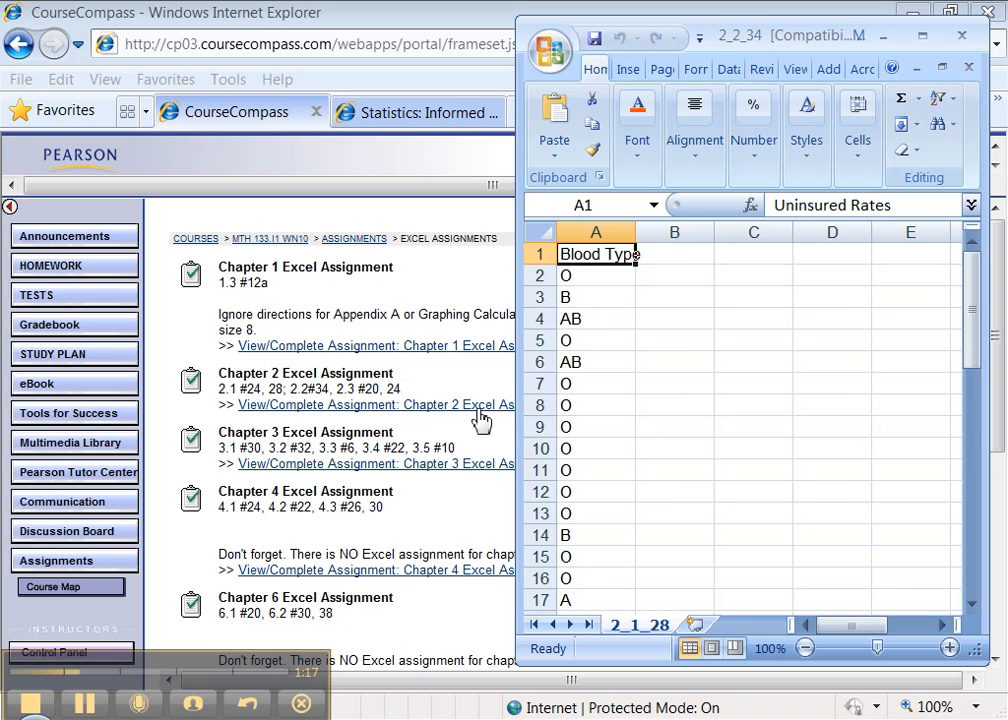
Step: Finish opening the 2_2_34 uninsured rates workbook from the Chapter 2 folder
left_click(548, 50)
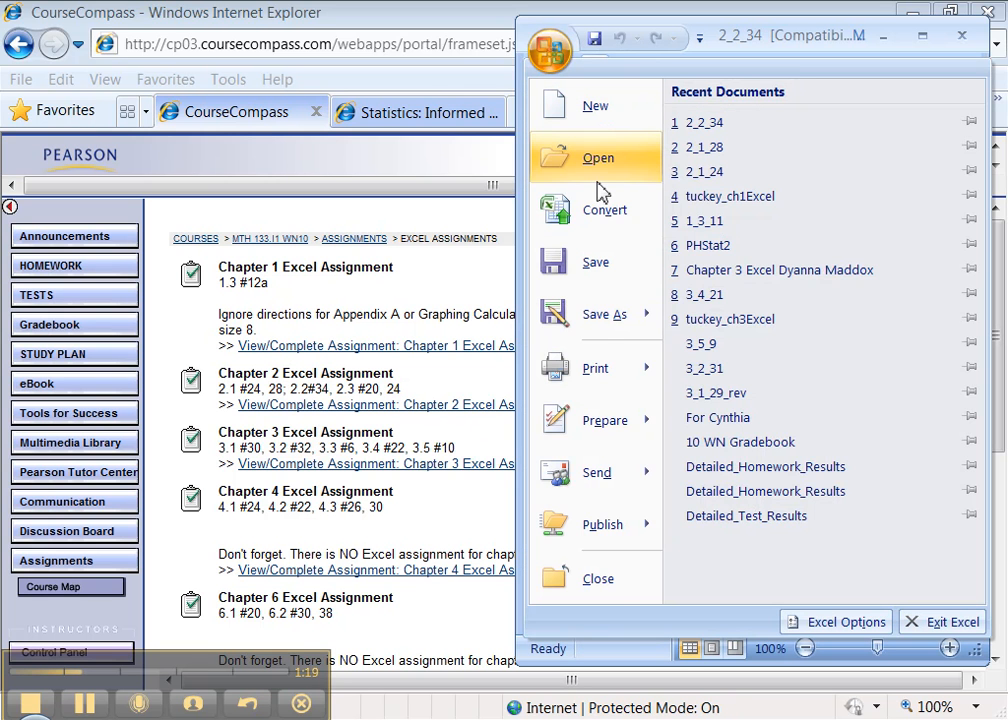
left_click(598, 156)
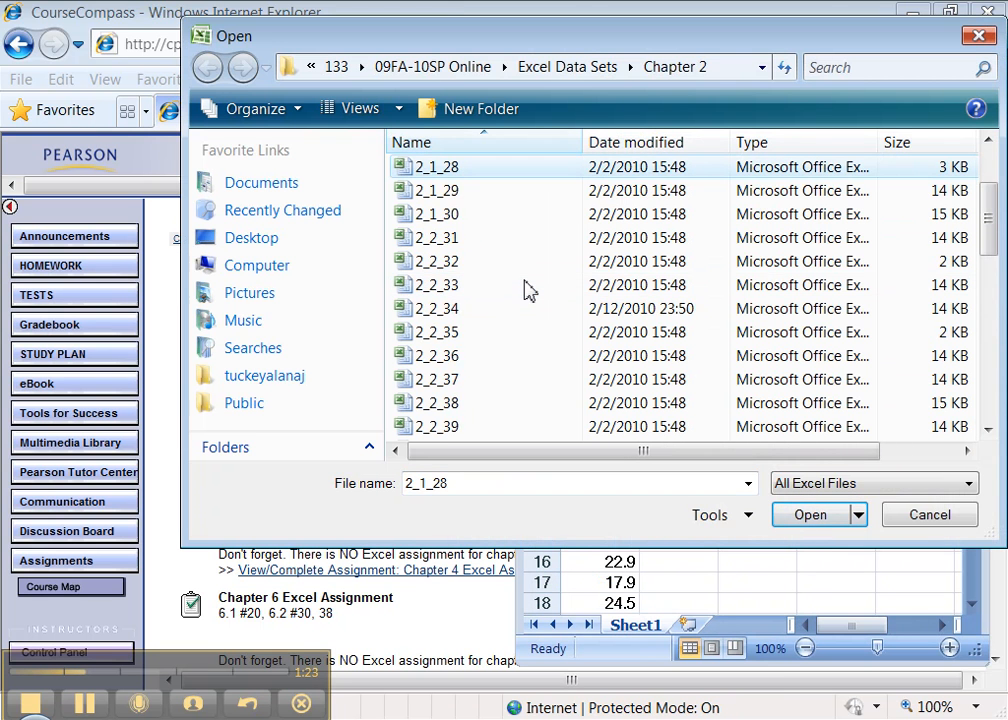
scroll("down", 3)
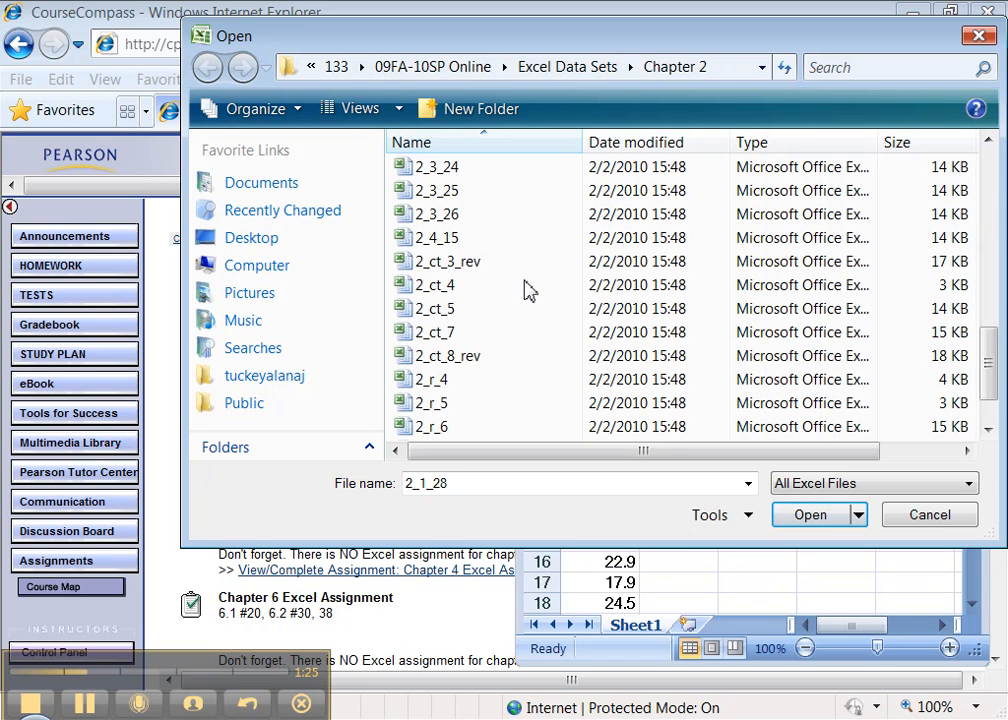
scroll("up", 3)
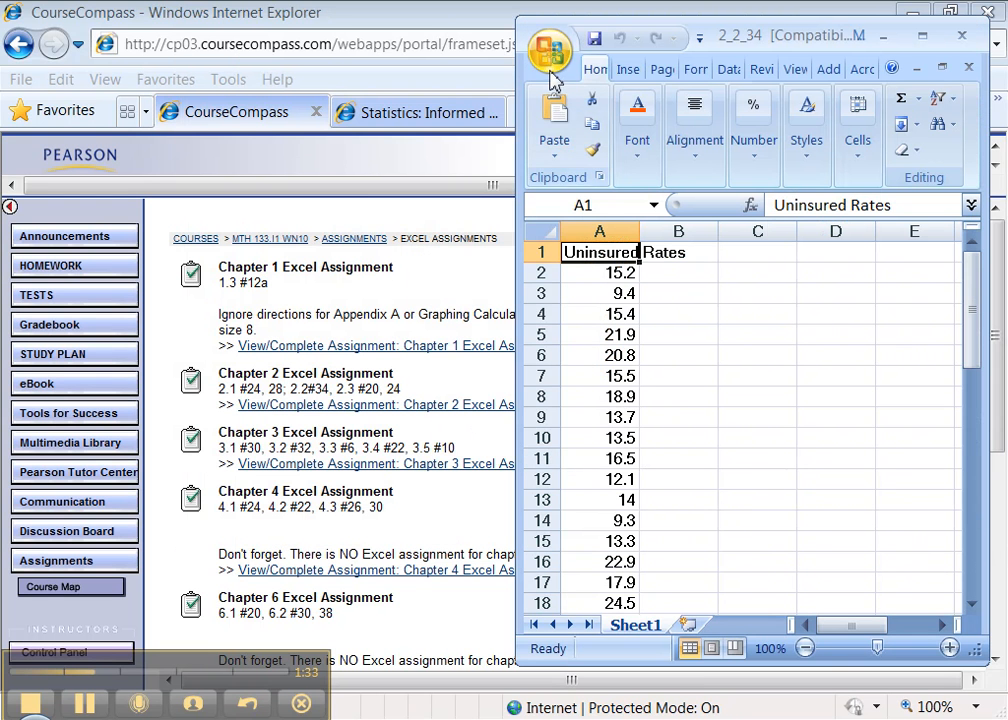
Step: Open the 2_3_24 season points data file
left_click(548, 52)
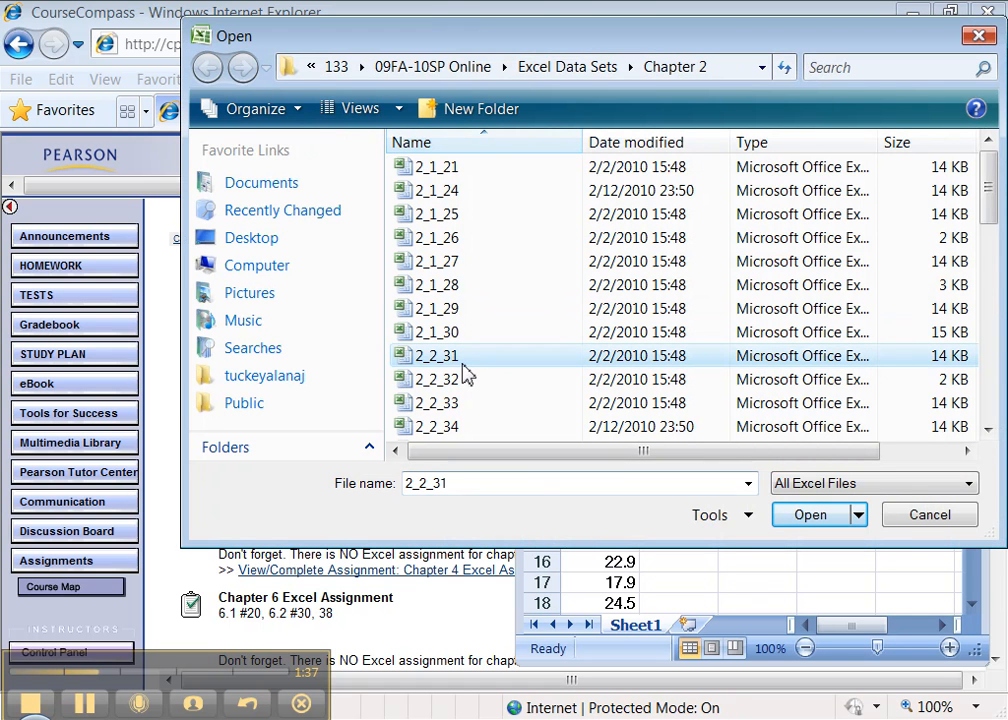
scroll("down", 3)
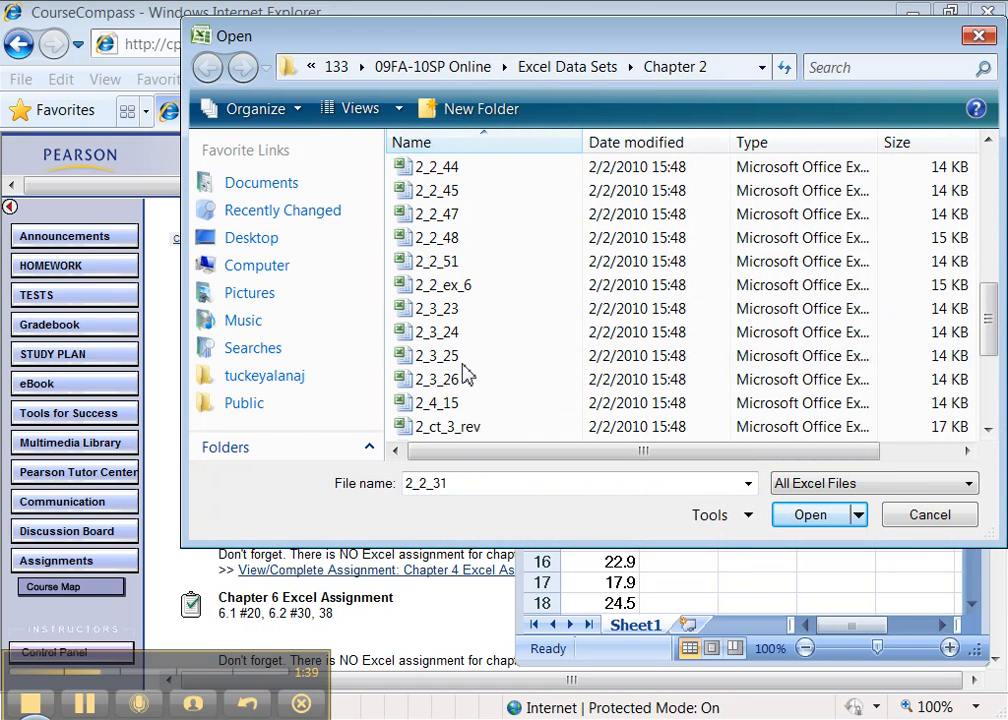
left_click(810, 514)
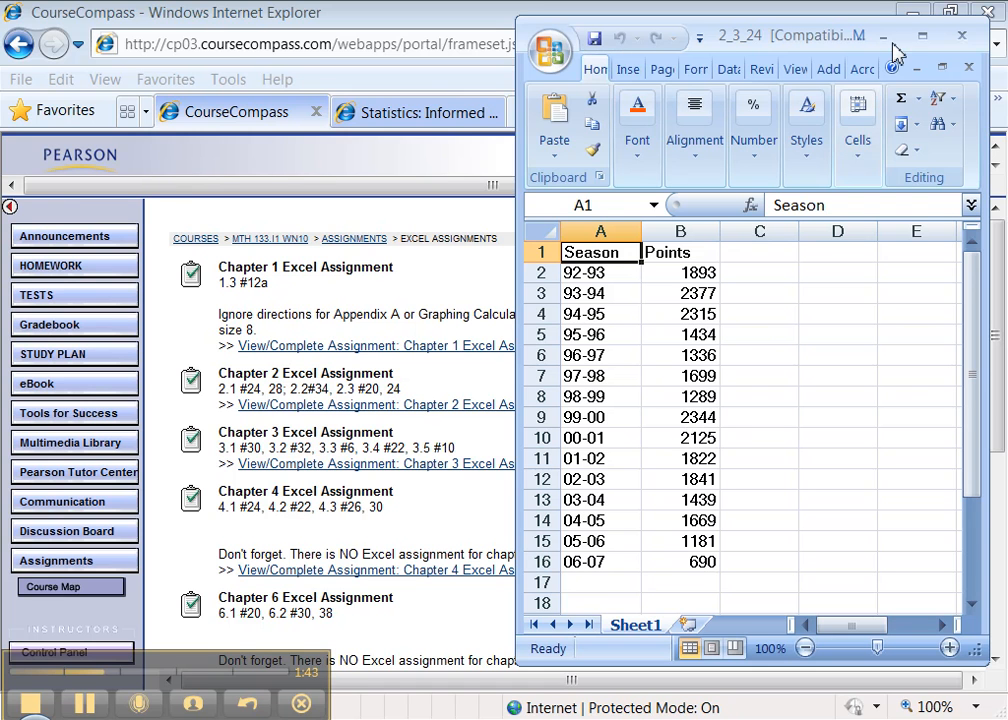
Step: Maximize Excel and return to the 2_1_24 car colour workbook's file commands
left_click(942, 36)
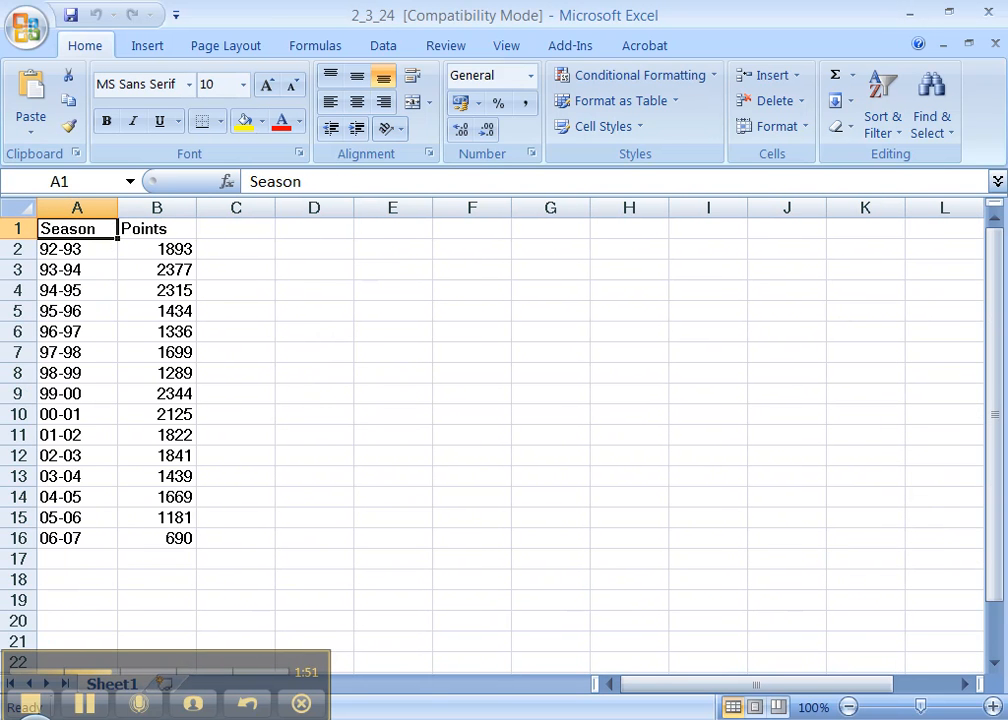
mouse_move(432, 714)
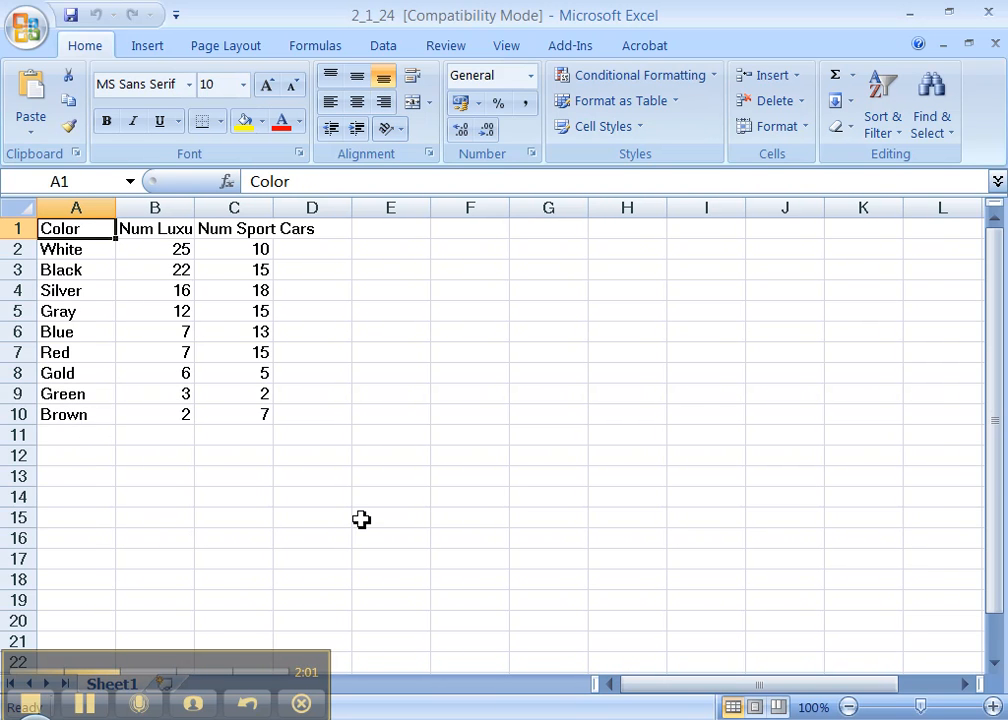
mouse_move(68, 98)
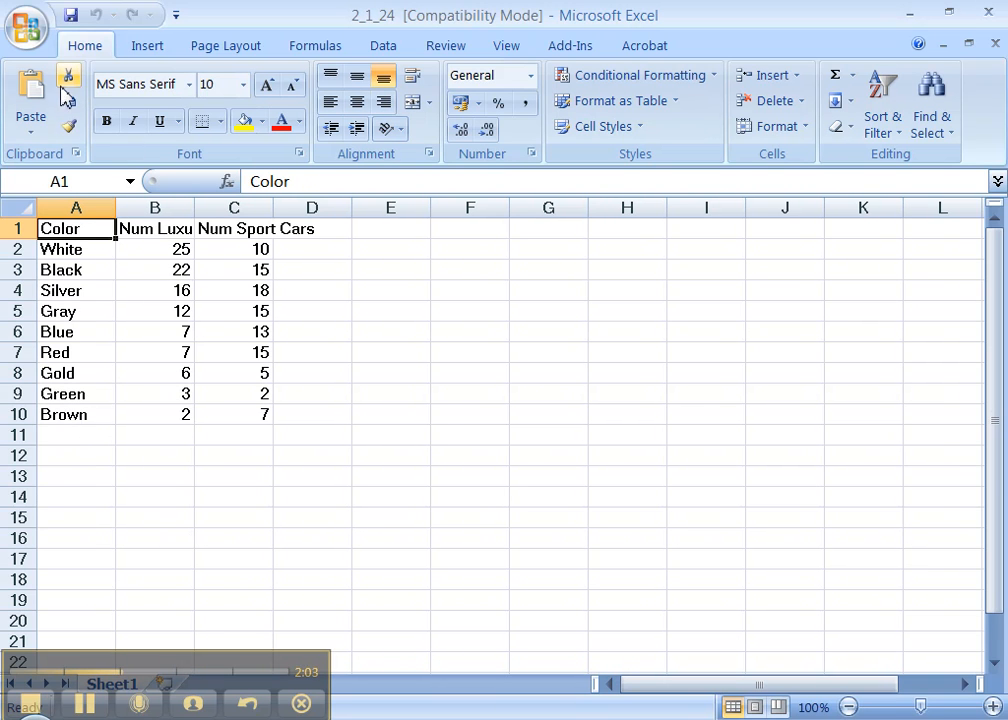
left_click(28, 28)
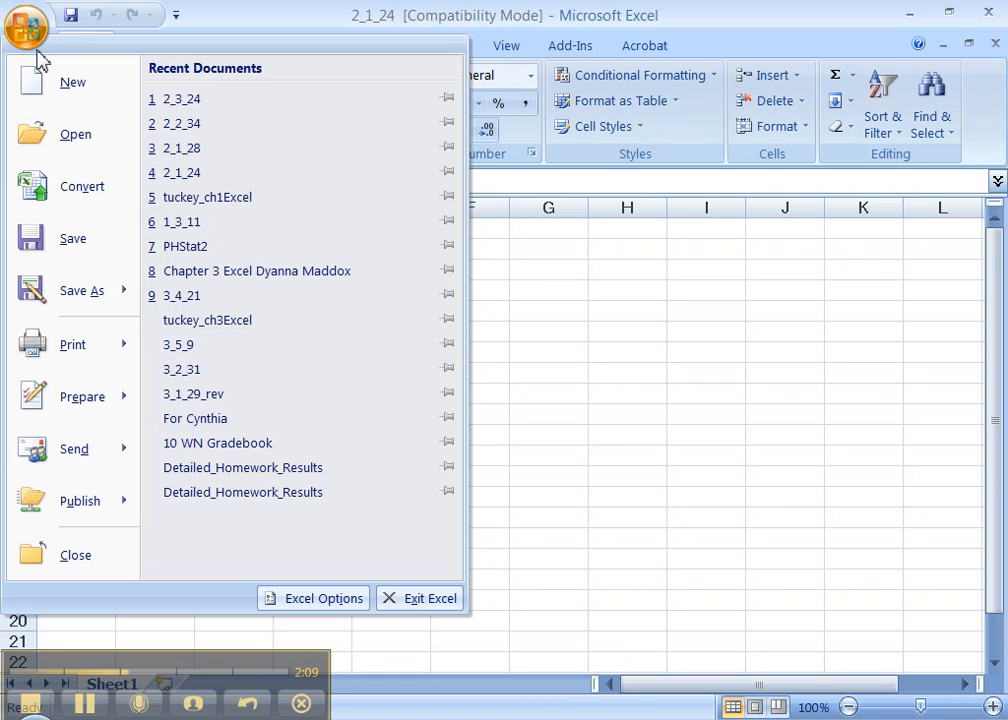
Step: Save 2_1_24 as Excel workbook tuckey_ch2Excel in the 09FA-10SP Online folder
left_click(82, 290)
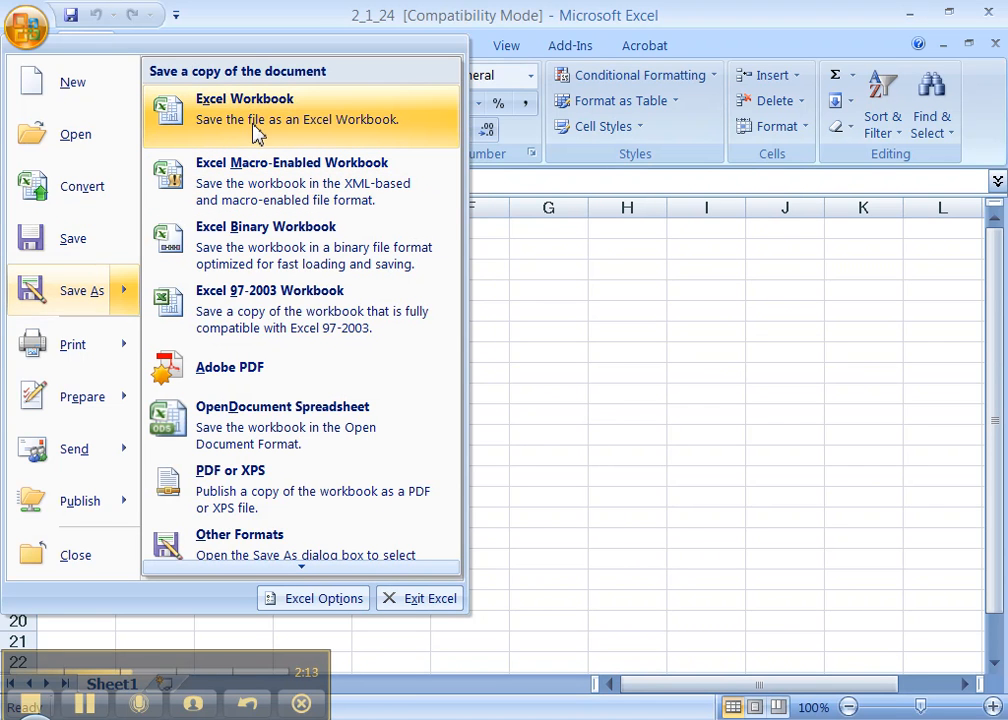
mouse_move(282, 126)
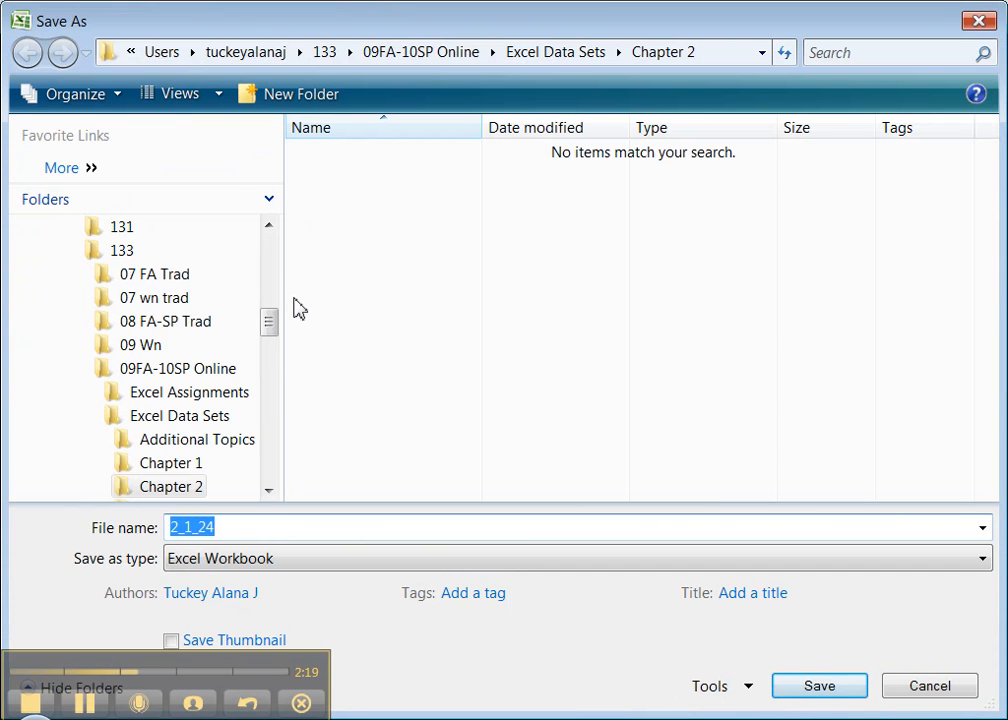
type("tuckey")
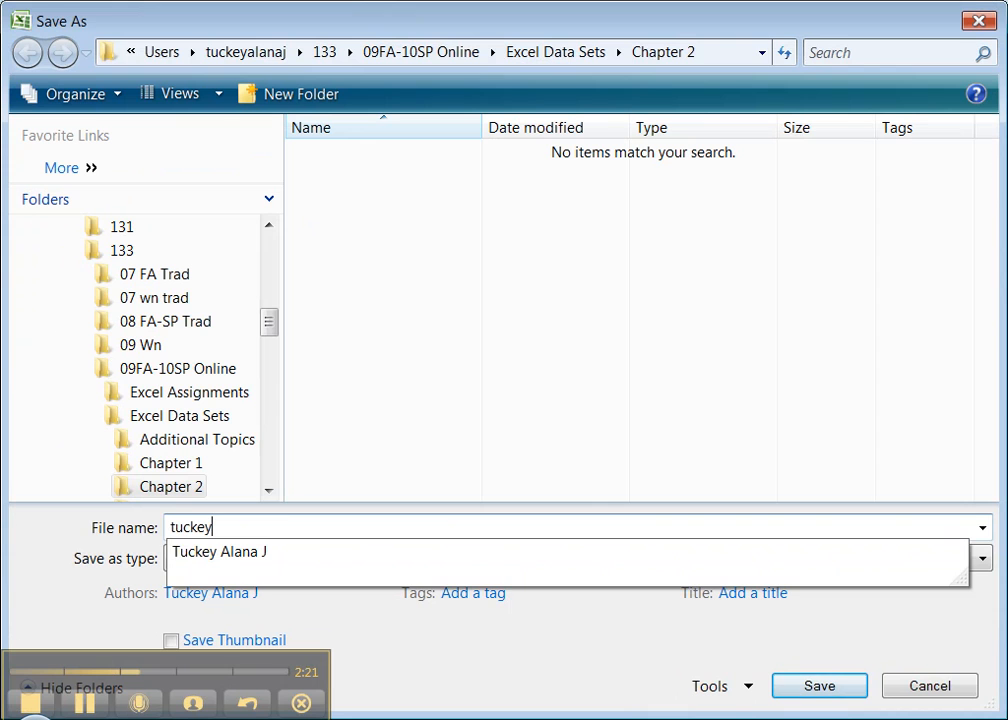
type("_ch2Excel")
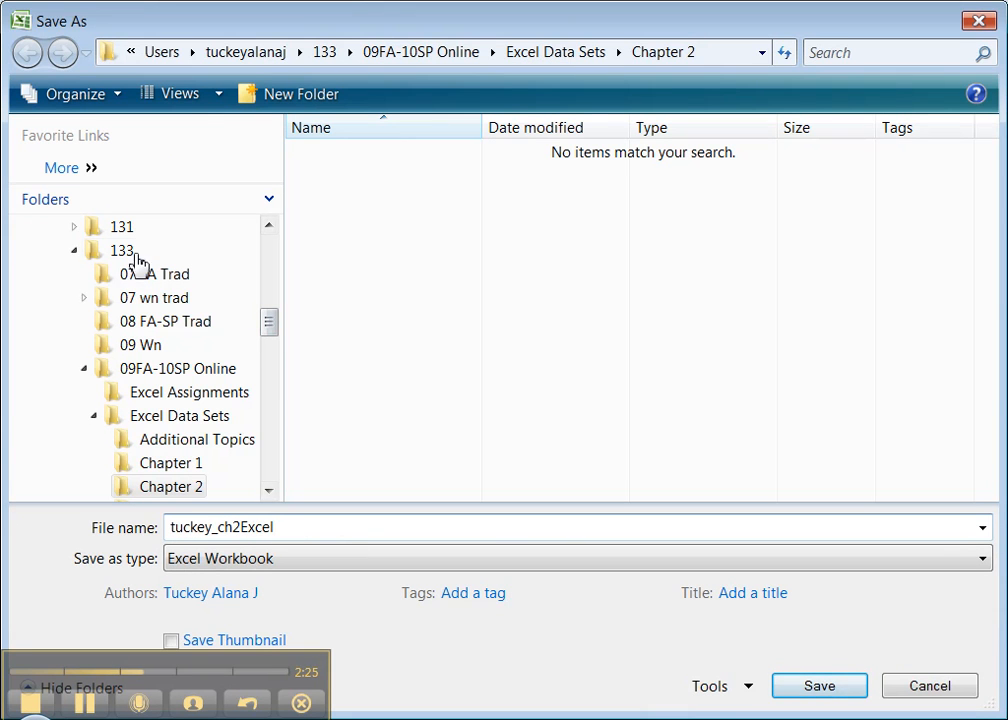
left_click(178, 368)
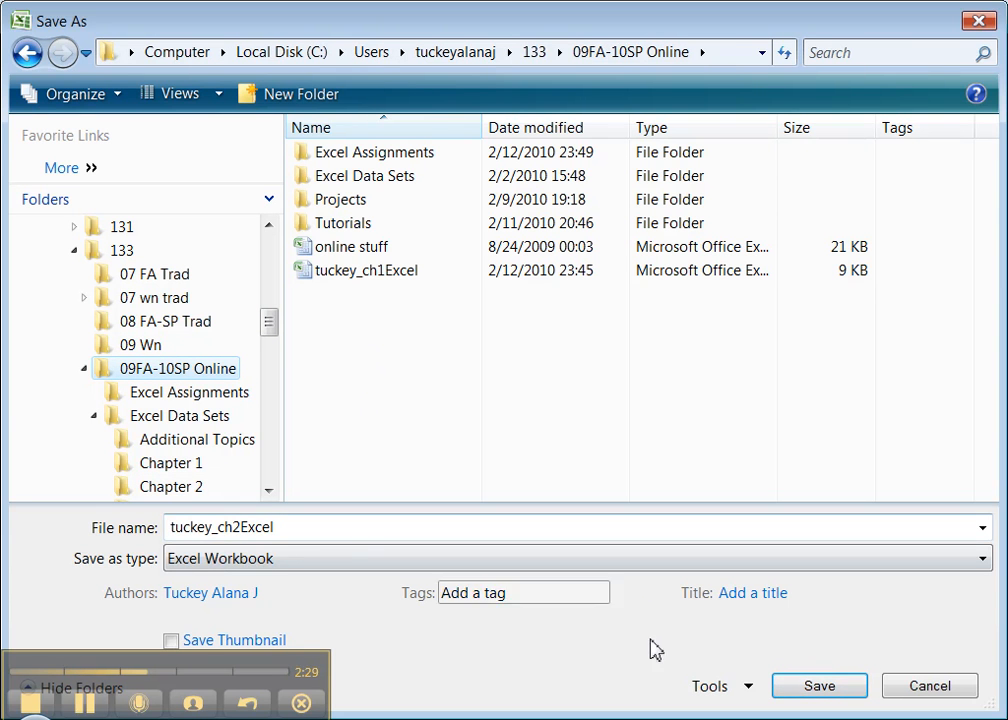
left_click(818, 684)
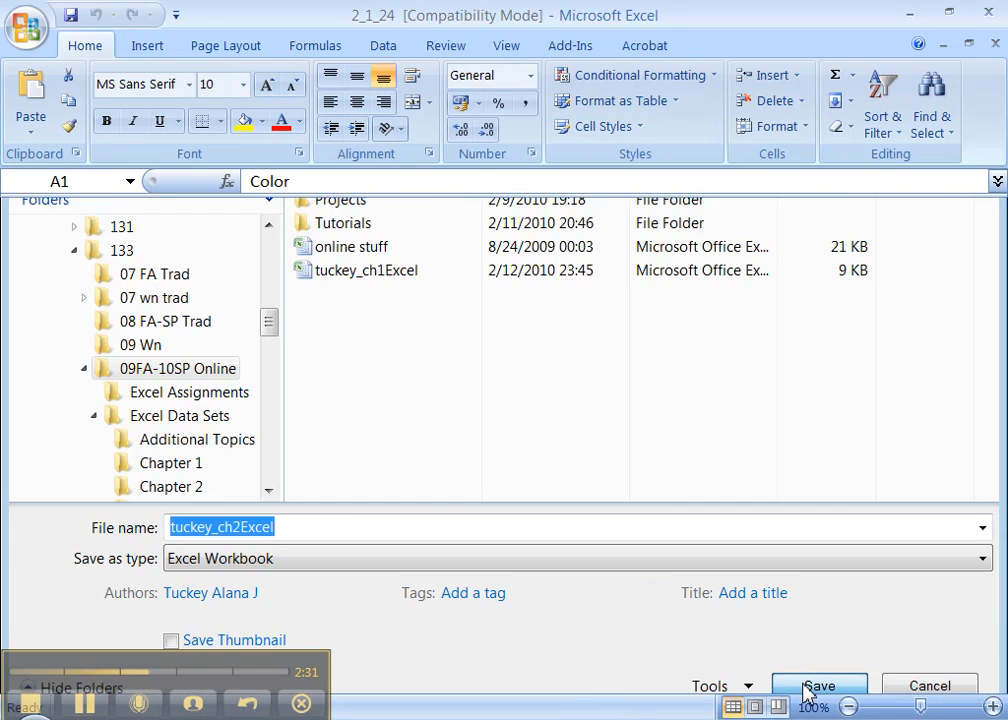
Step: Bring the 2_1_28 blood type workbook to the front
left_click(820, 684)
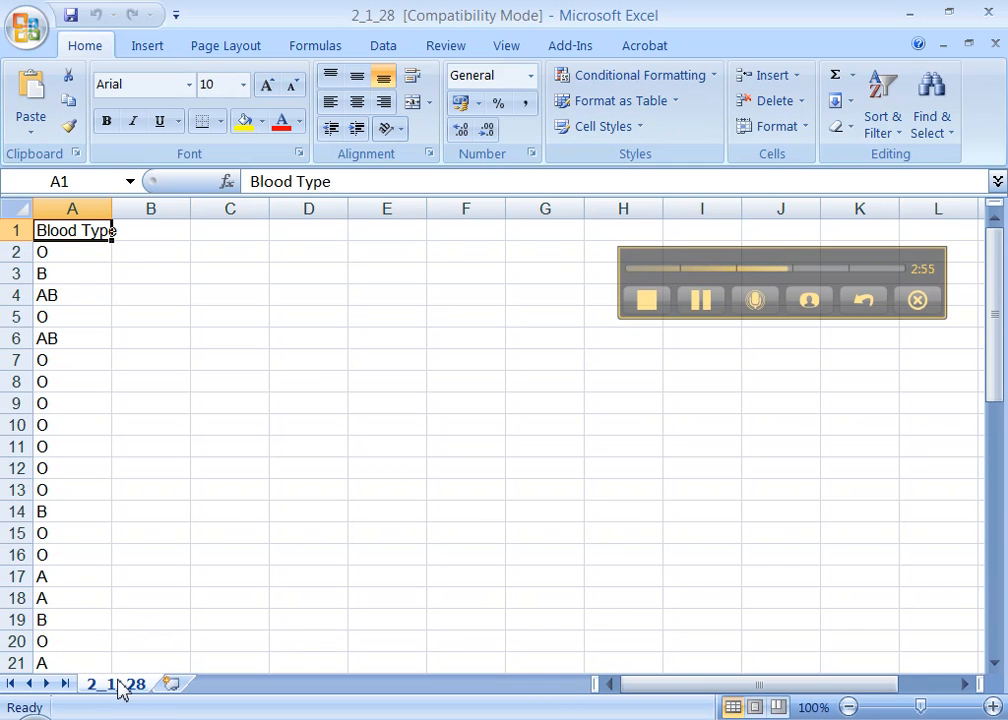
Step: Copy sheet 2_1_28 to the end of tuckey_ch2Excel.xlsx, keeping the original
right_click(116, 684)
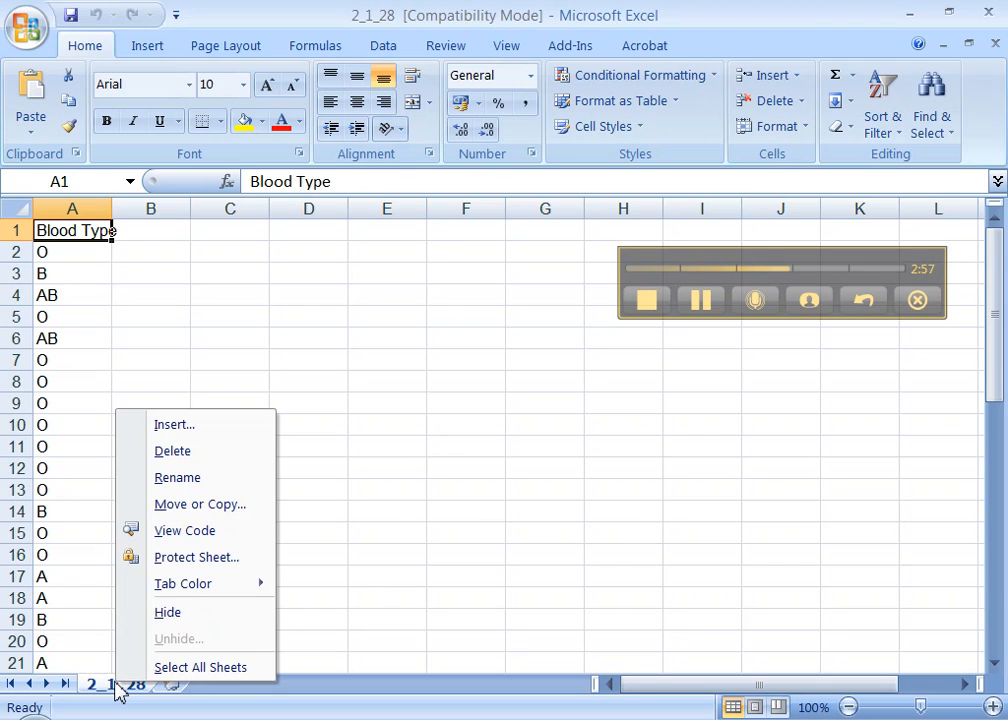
mouse_move(200, 504)
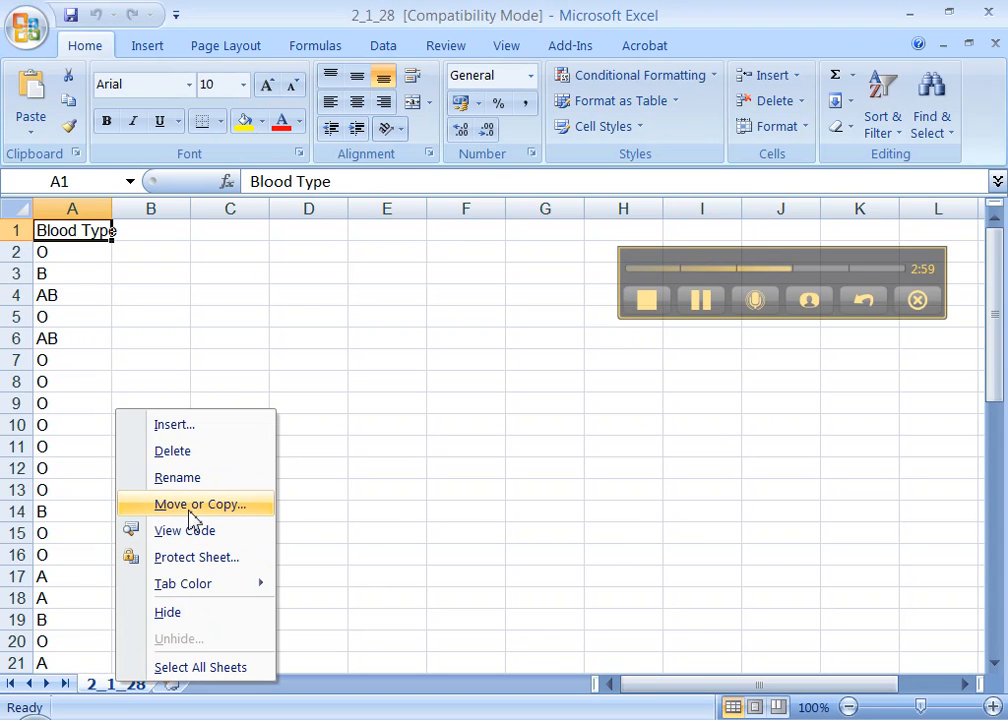
left_click(200, 504)
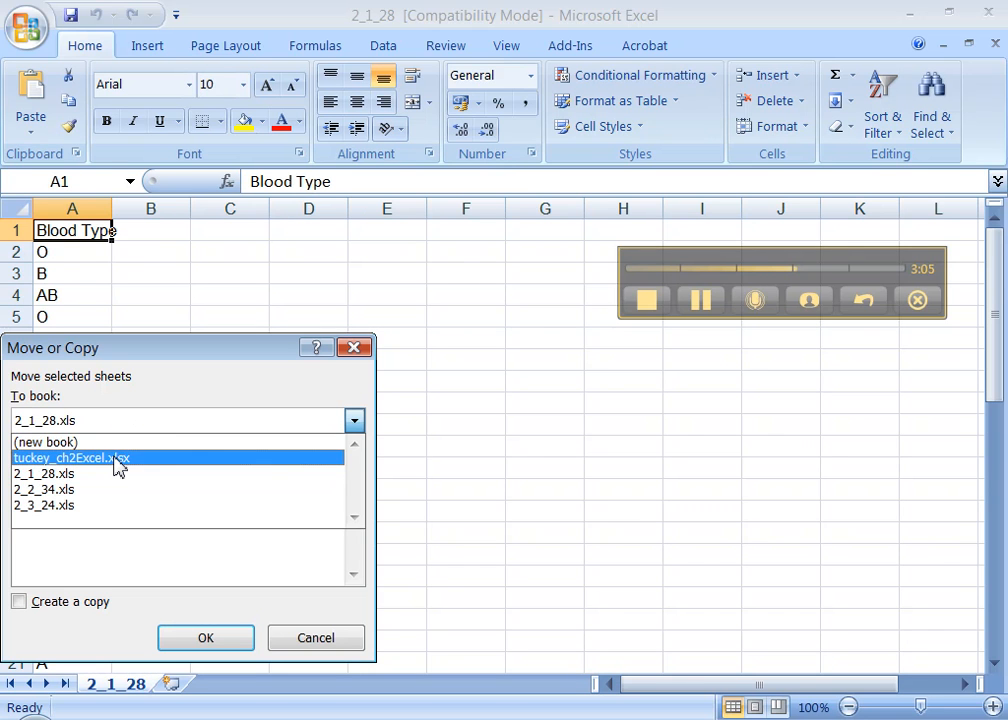
mouse_move(108, 476)
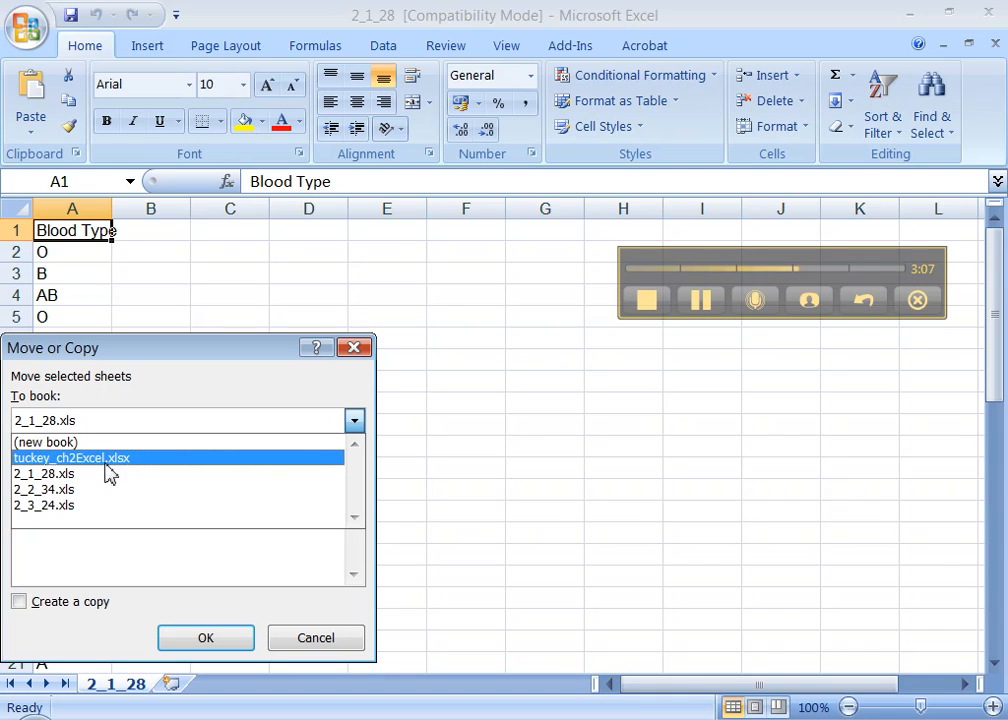
left_click(70, 456)
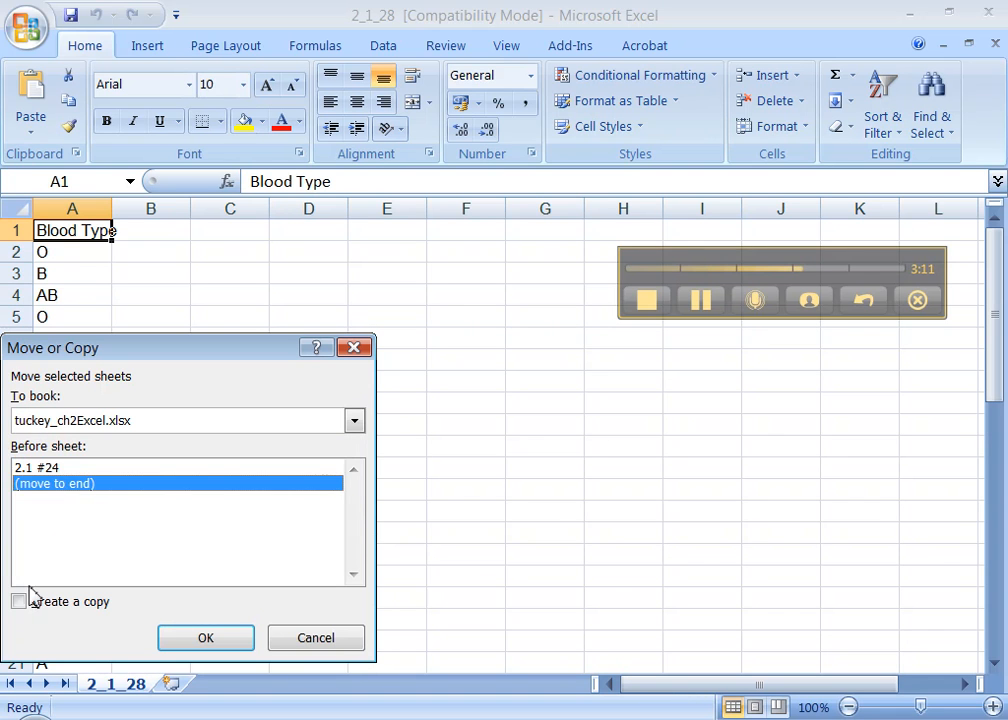
left_click(18, 600)
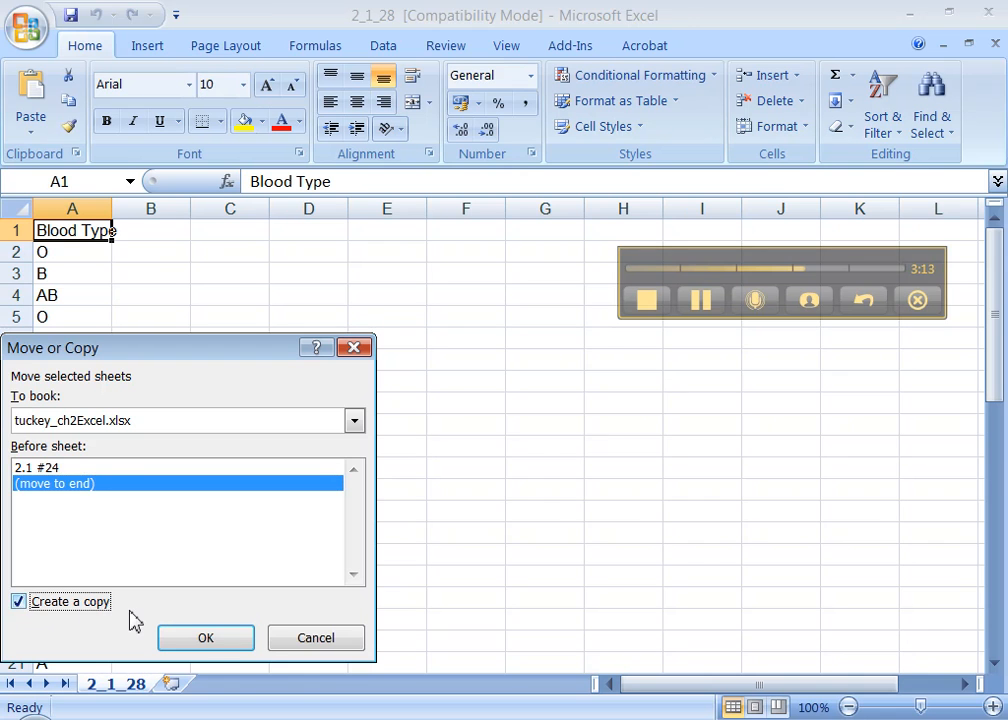
left_click(204, 638)
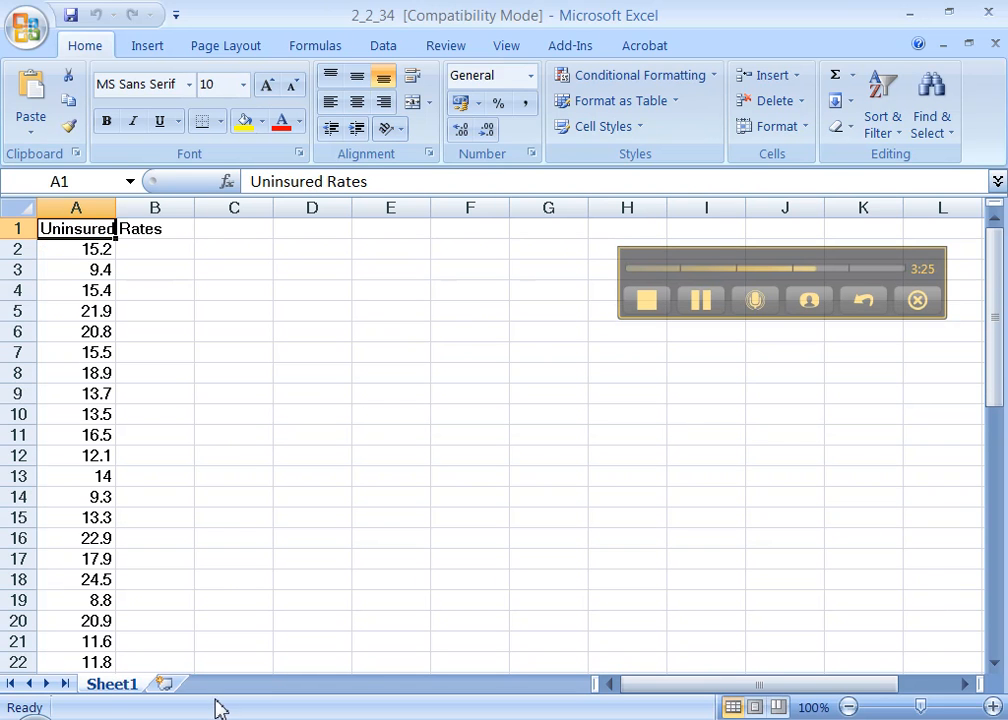
Step: Move the Uninsured Rates sheet to the end of tuckey_ch2Excel.xlsx as 2.2 #34
right_click(110, 684)
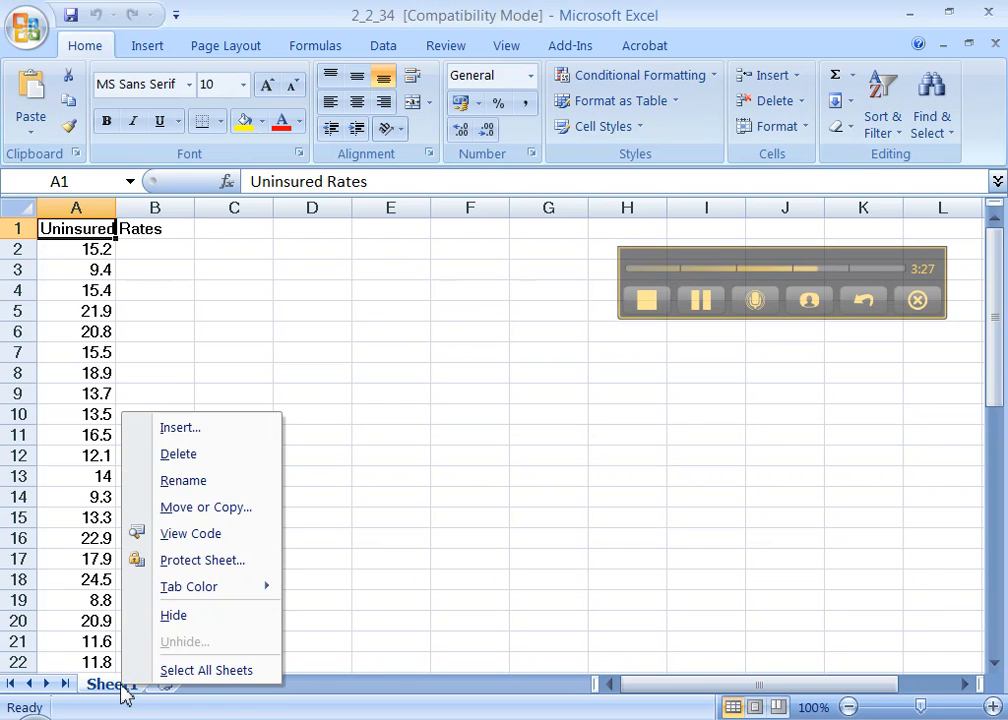
mouse_move(204, 508)
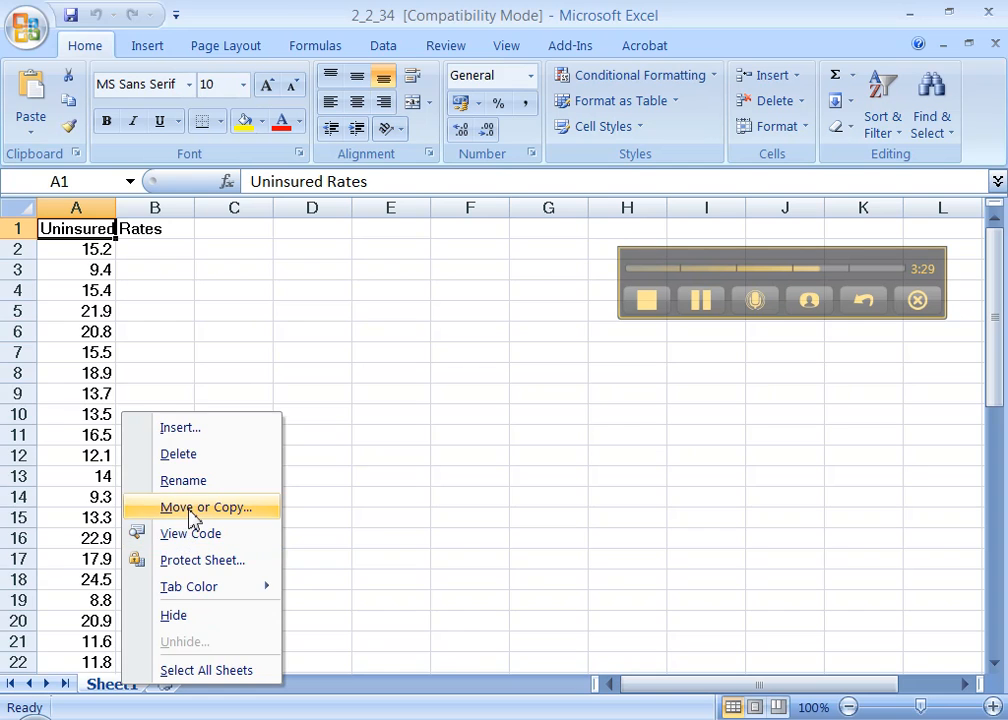
left_click(204, 508)
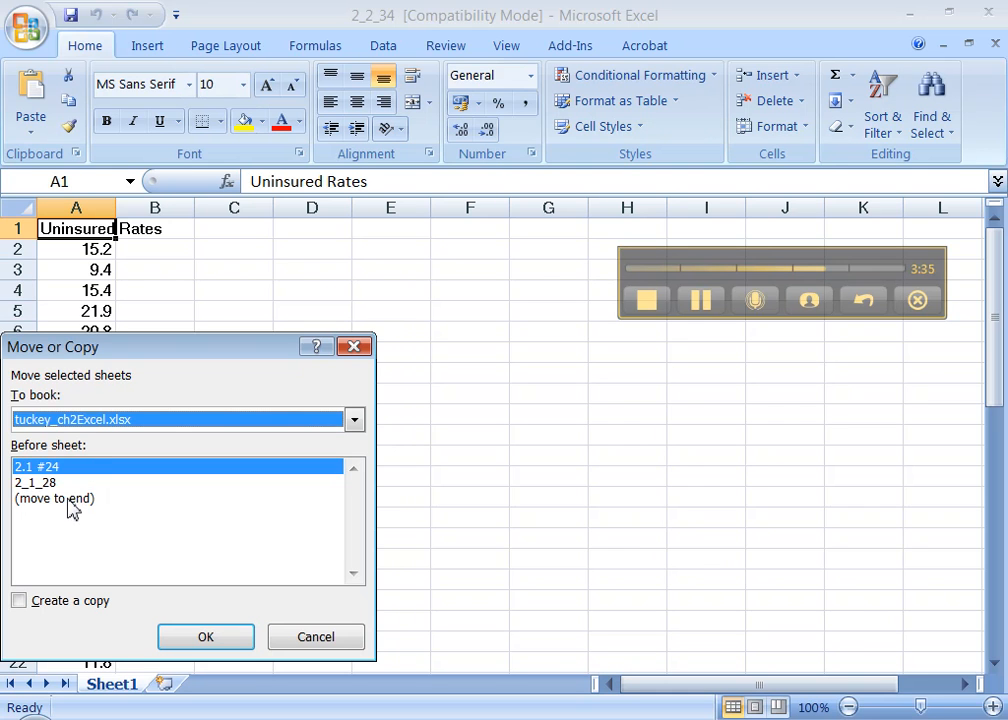
left_click(20, 600)
type("2.2 #34")
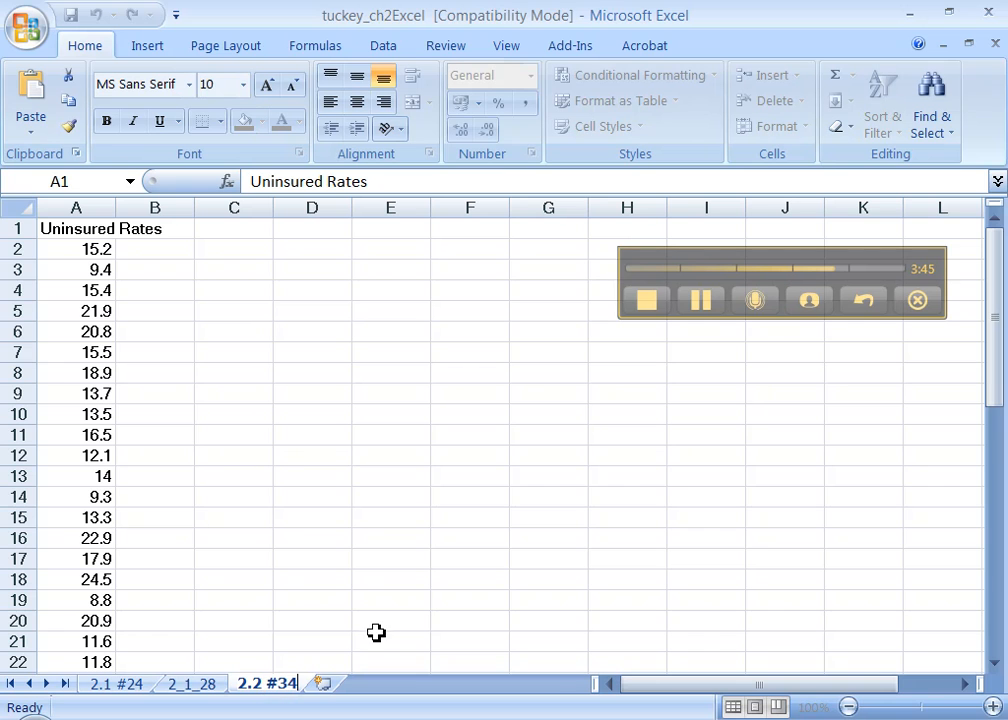
left_click(390, 620)
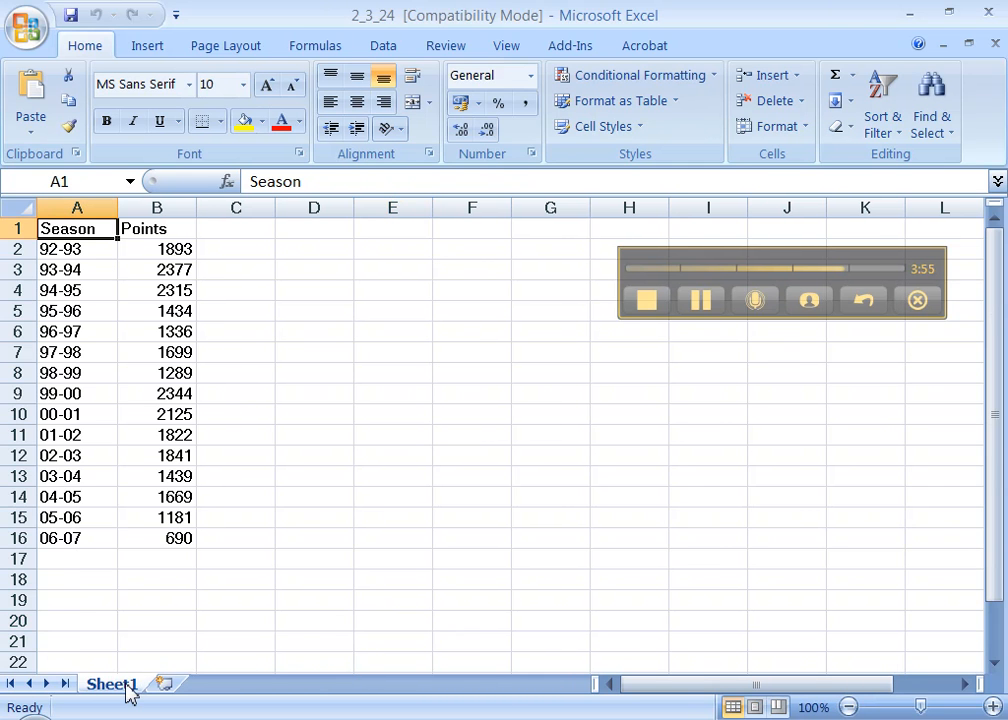
Step: Copy the 2_3_24 Season and Points sheet to the end of tuckey_ch2Excel.xlsx
right_click(110, 684)
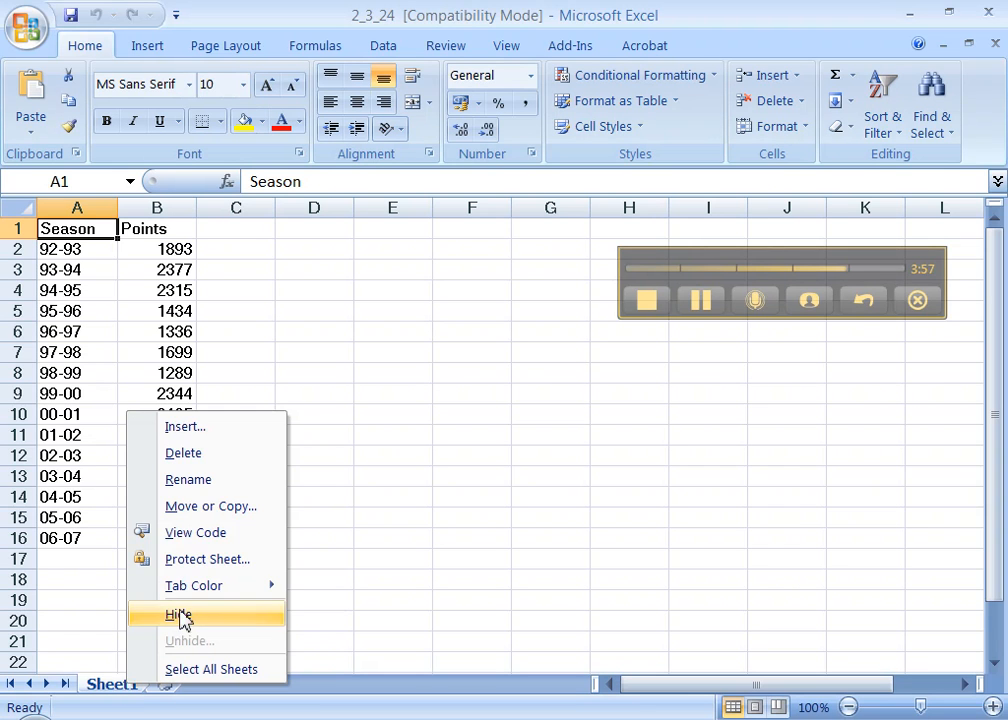
left_click(210, 504)
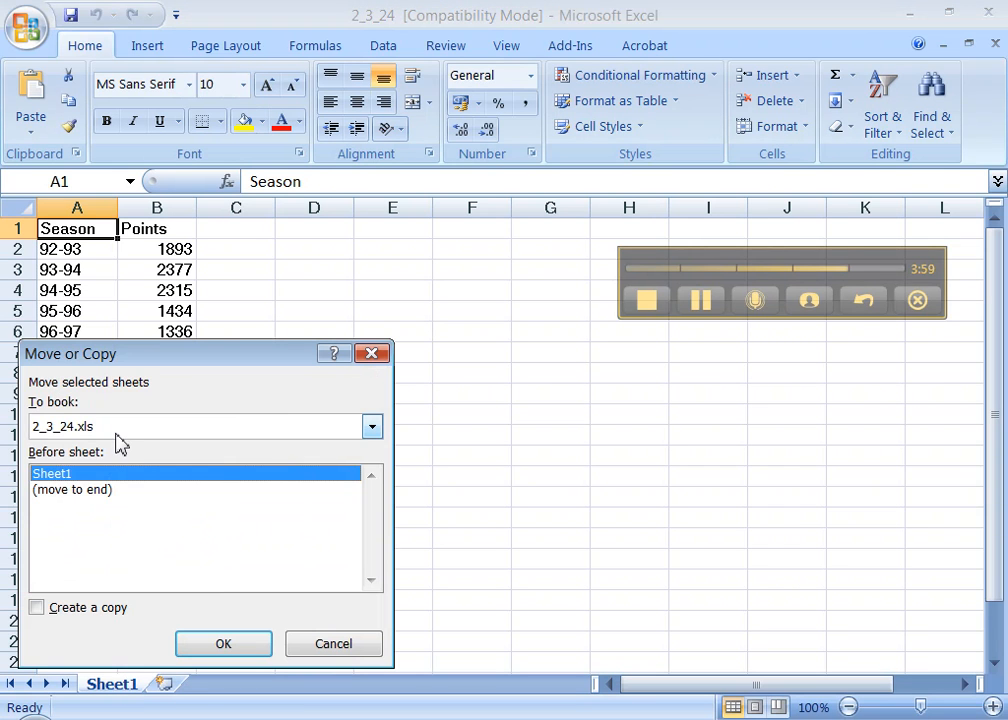
left_click(372, 426)
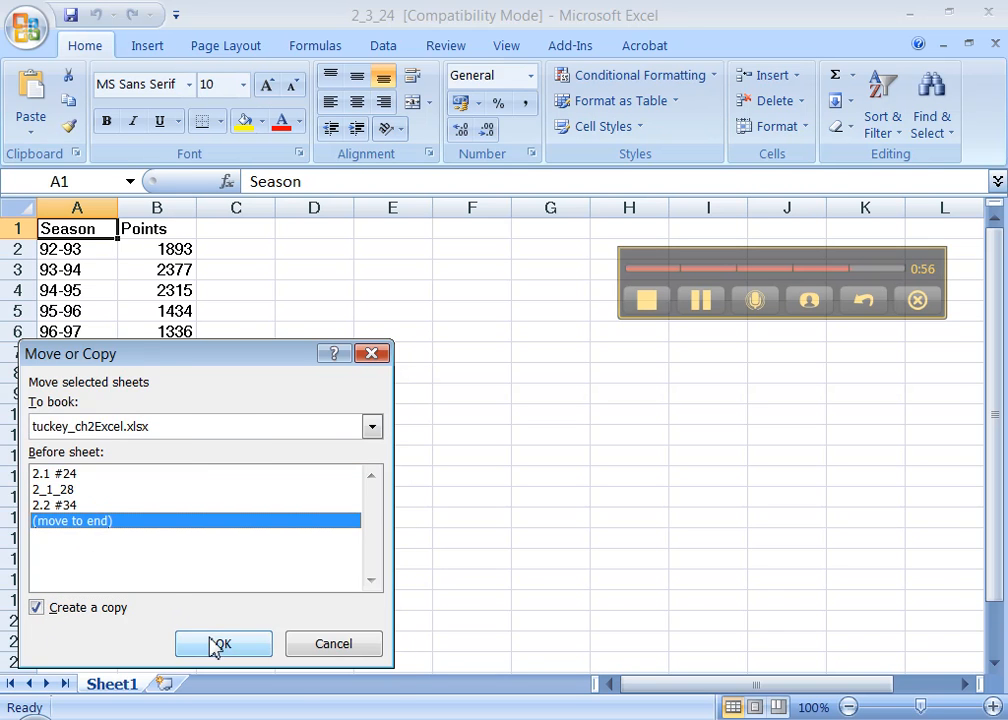
left_click(224, 644)
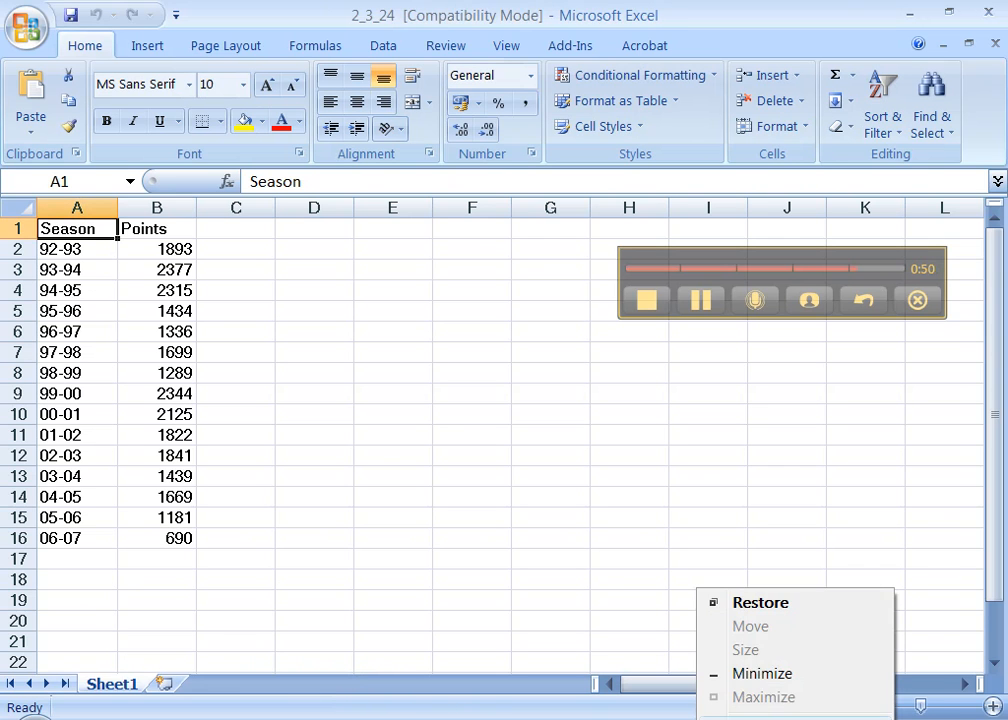
Step: In tuckey_ch2Excel, rename the copied Sheet1 tab to 2.3 #24
left_click(314, 516)
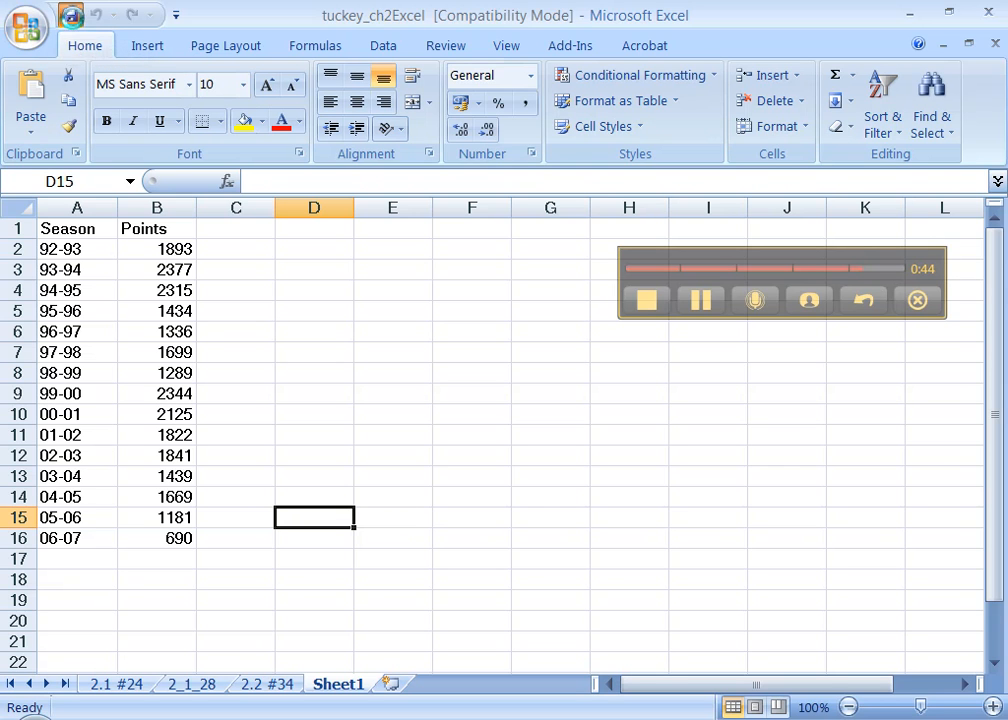
mouse_move(284, 436)
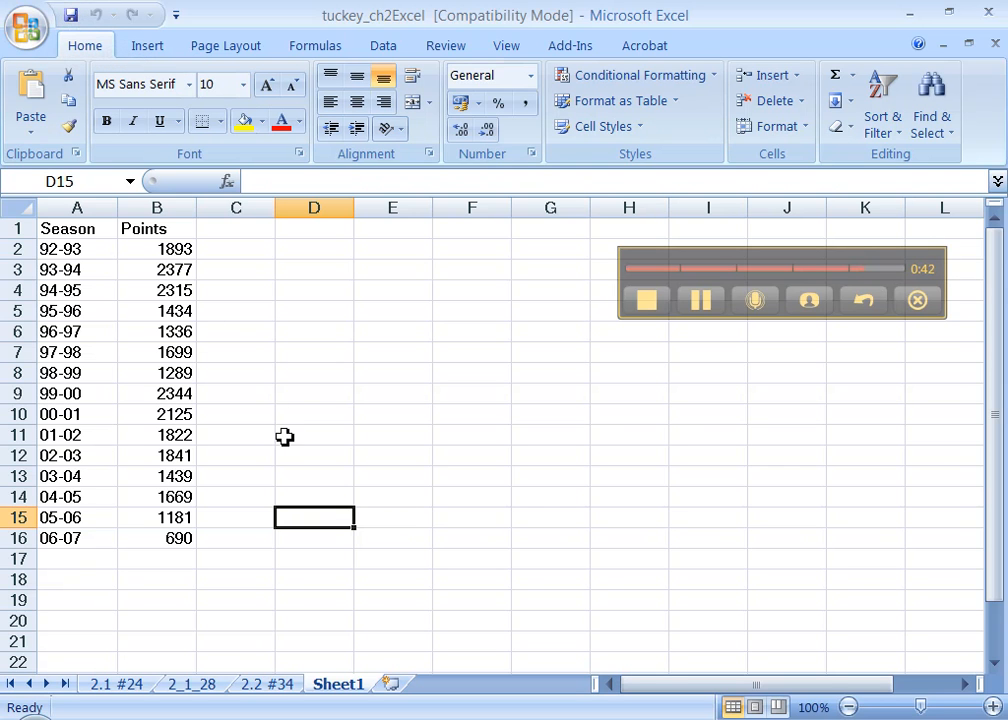
left_click(266, 684)
type("2.3 #24")
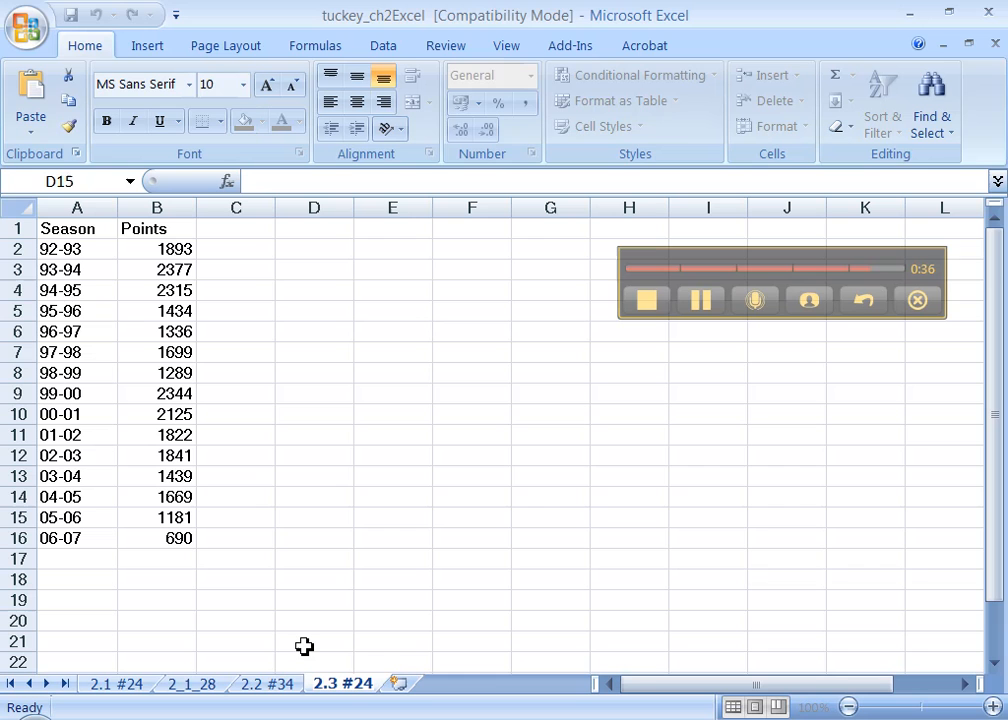
left_click(312, 640)
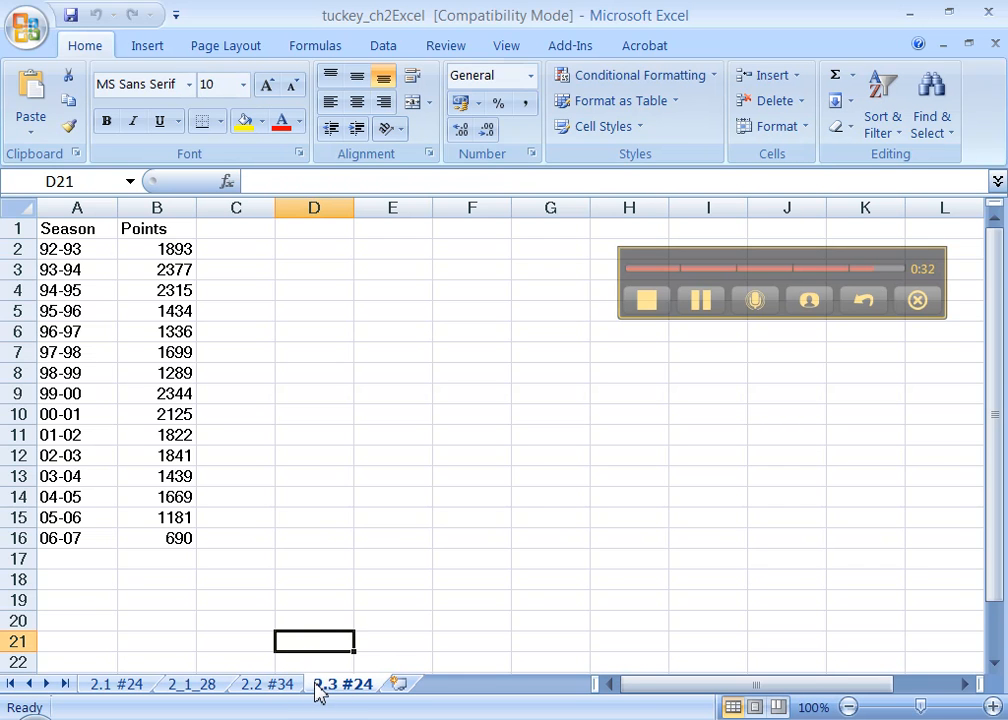
Step: Insert a blank worksheet before 2.3 #24 and rename it 2.3 #20
right_click(344, 684)
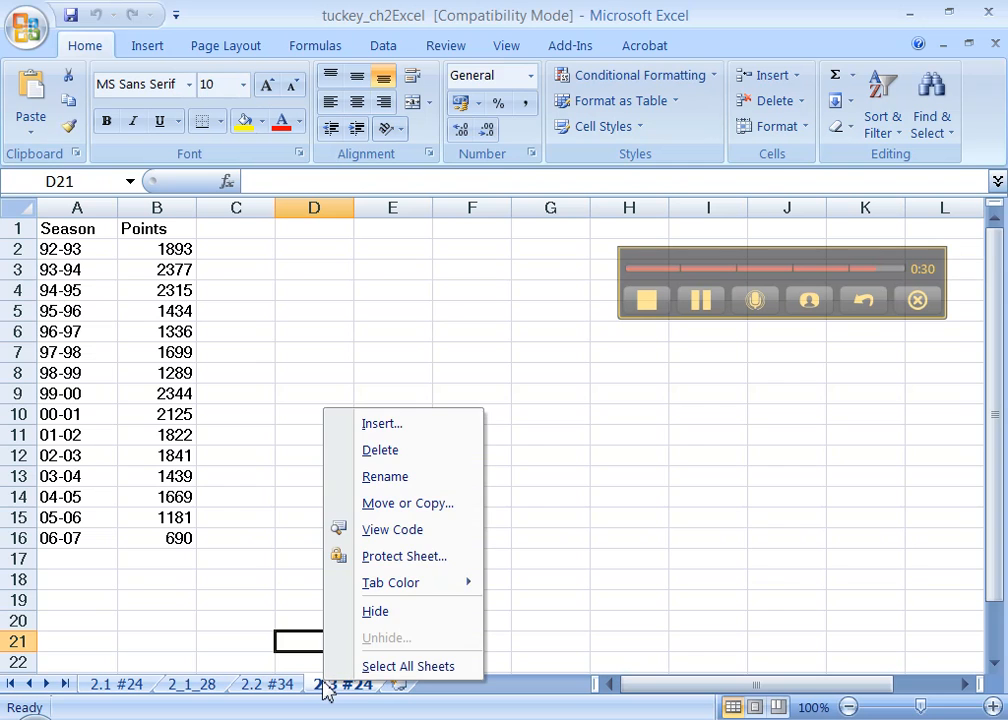
left_click(380, 424)
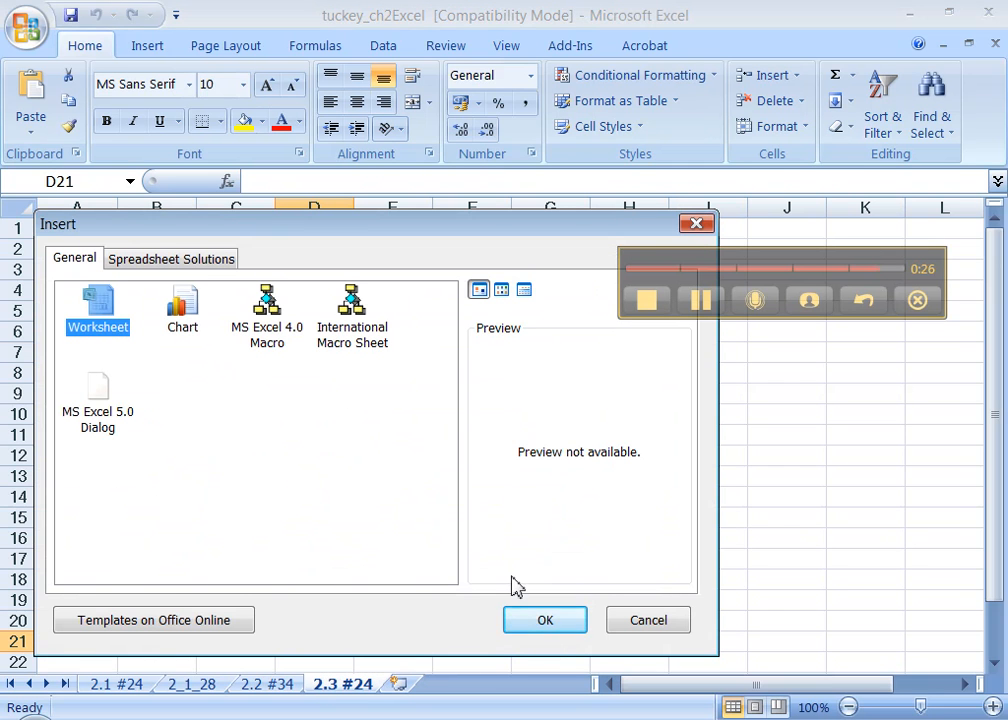
left_click(544, 620)
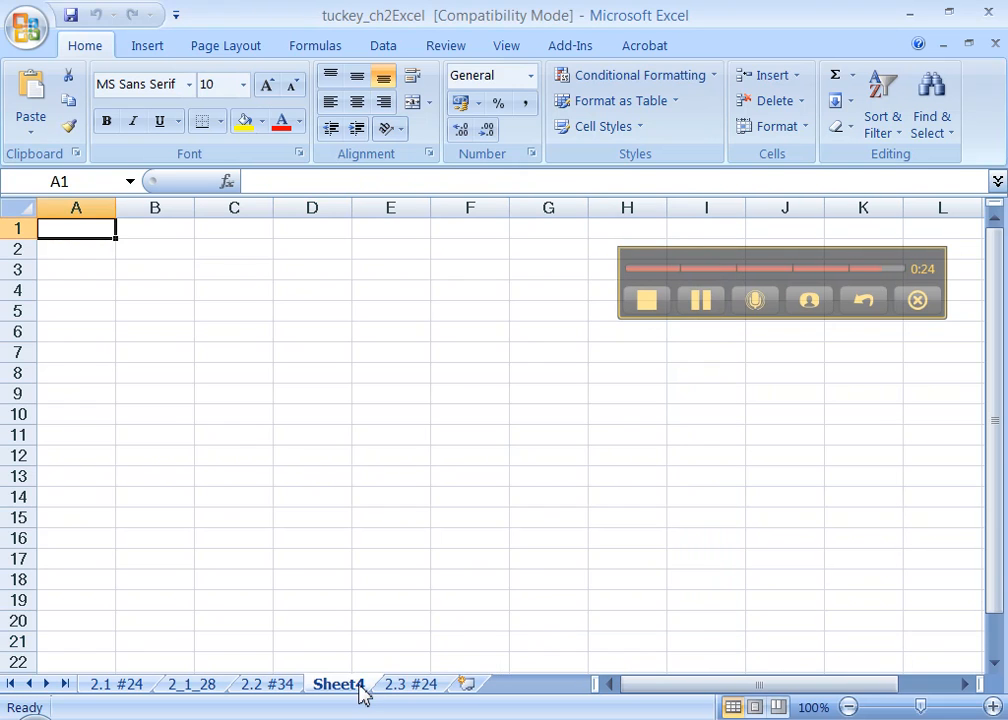
left_click(324, 684)
type("2.3 #20")
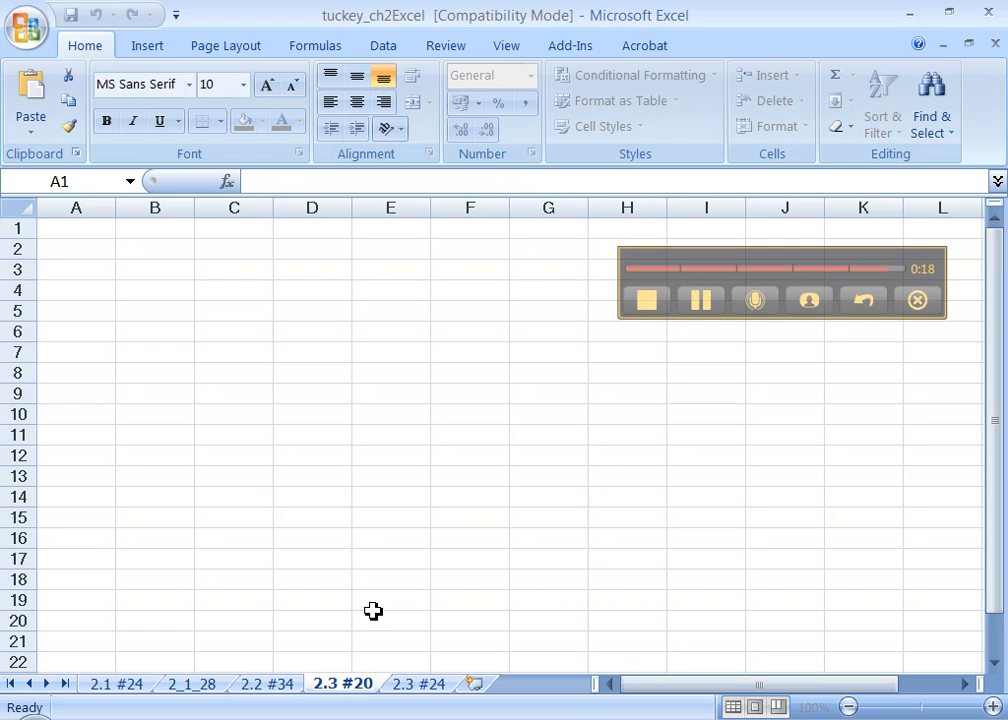
Step: Review sheets 2.1 #24, 2.3 #20 and 2.3 #24, returning to the 2.1 #24 car colour counts
left_click(390, 600)
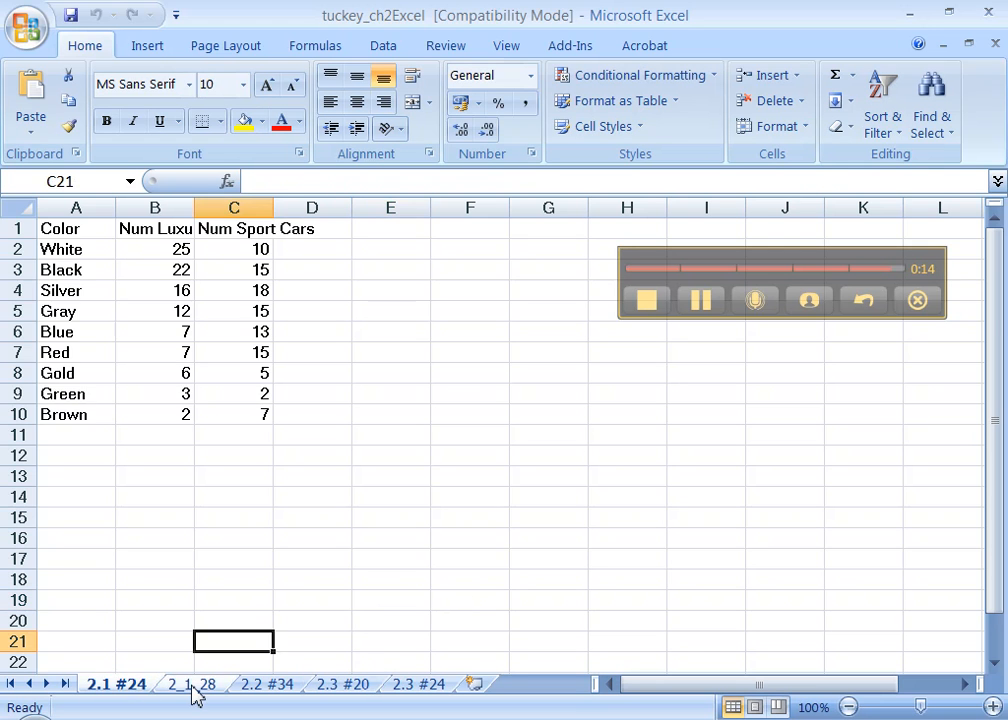
left_click(344, 684)
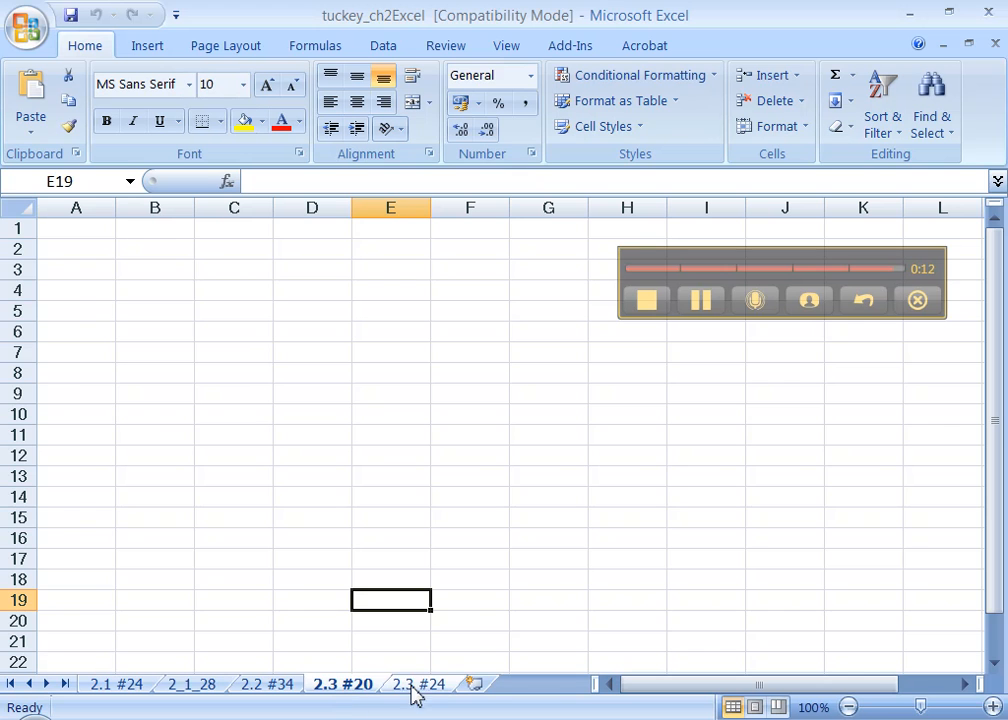
left_click(416, 684)
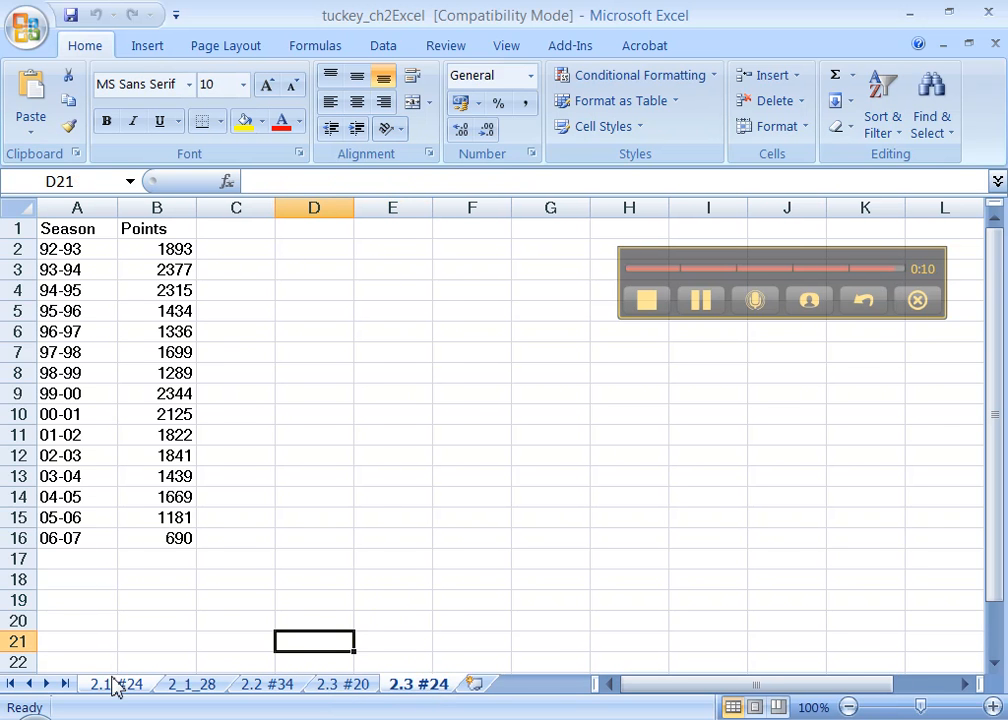
left_click(116, 684)
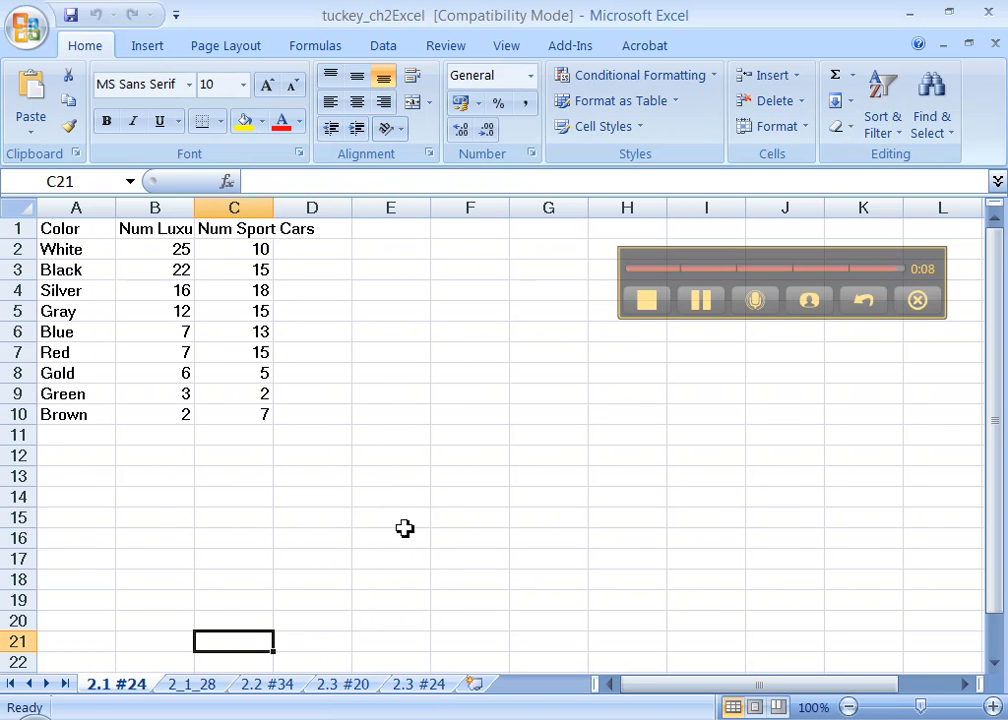